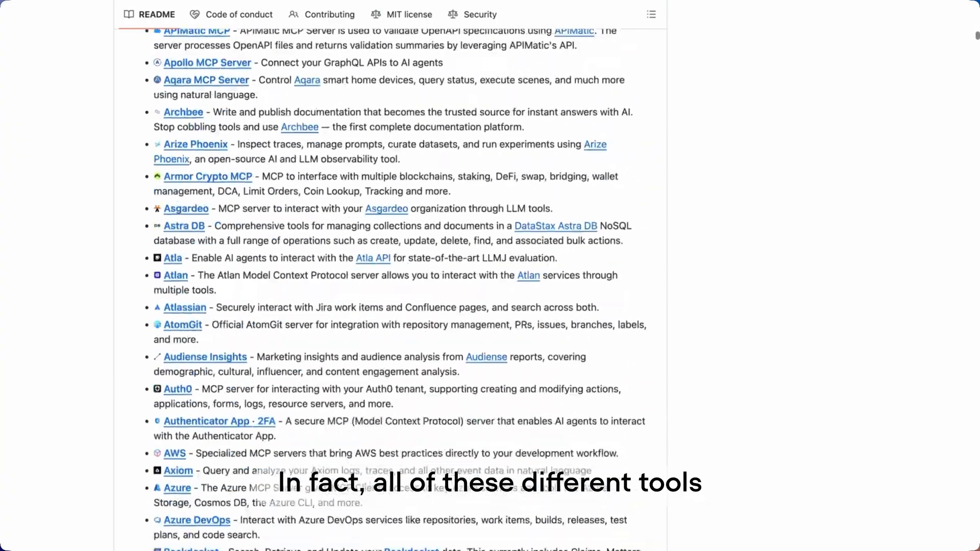
Step: Scroll down the README's list of available MCP servers
{"action": "scroll", "scroll_direction": "down", "scroll_amount": 3}
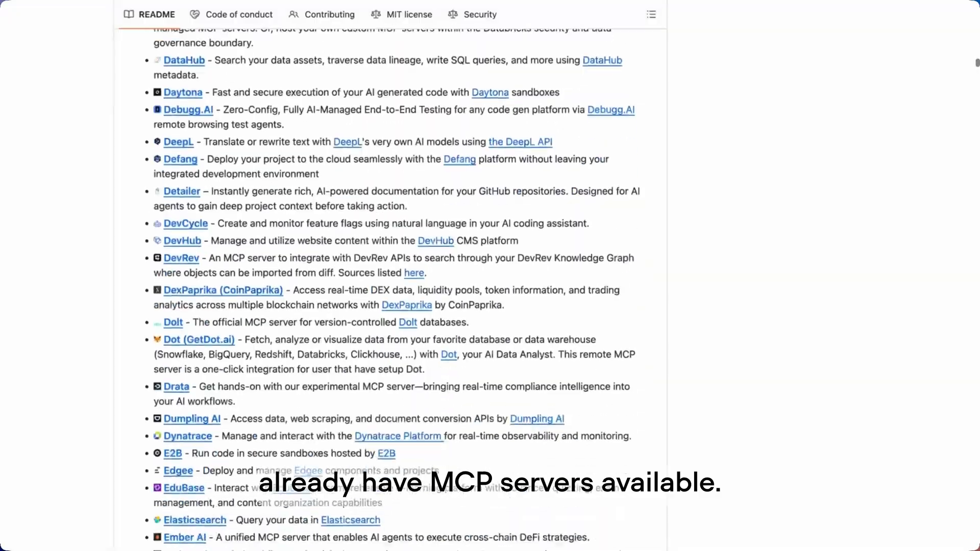
{"action": "scroll", "scroll_direction": "down", "scroll_amount": 3}
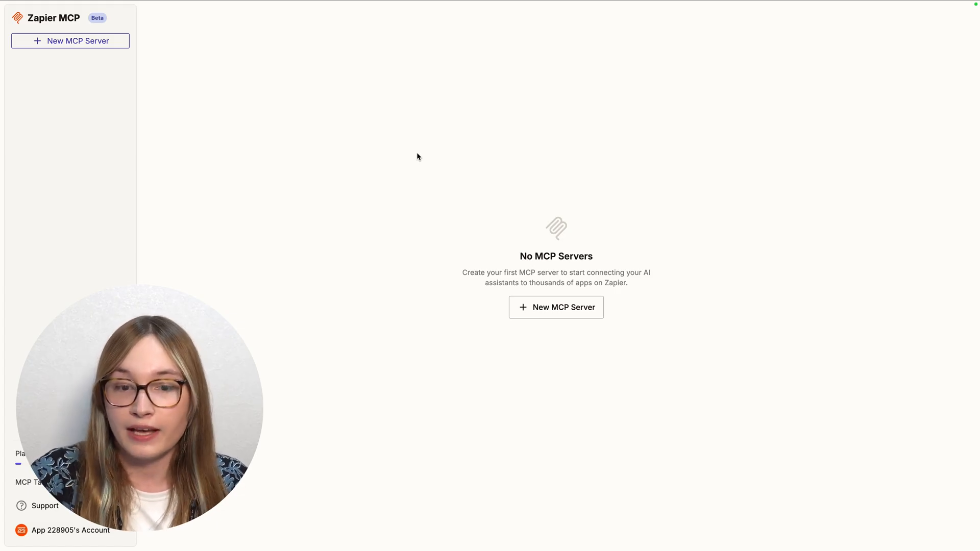
Step: Create a new MCP server with the default name and client set to Other
{"action": "left_click", "coordinate": [556, 307]}
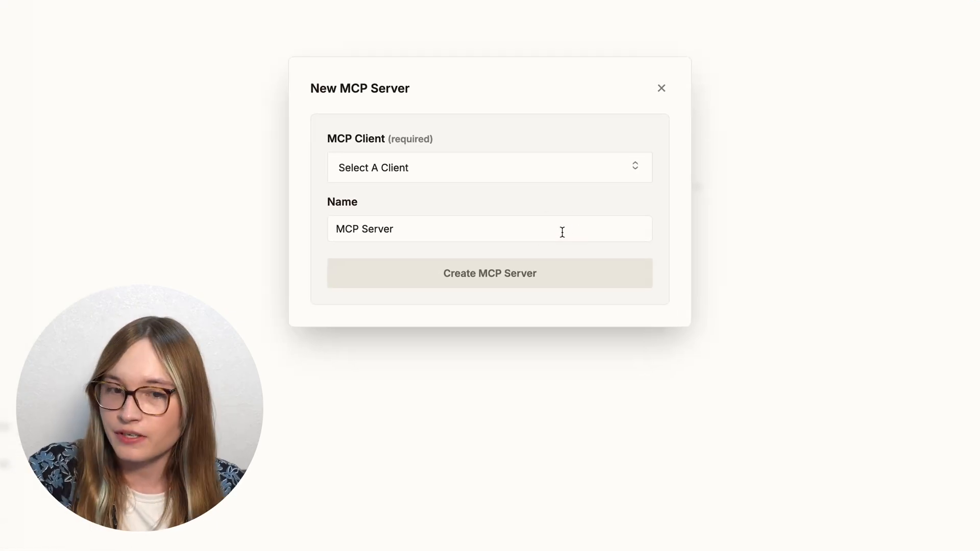
{"action": "left_click", "coordinate": [489, 167]}
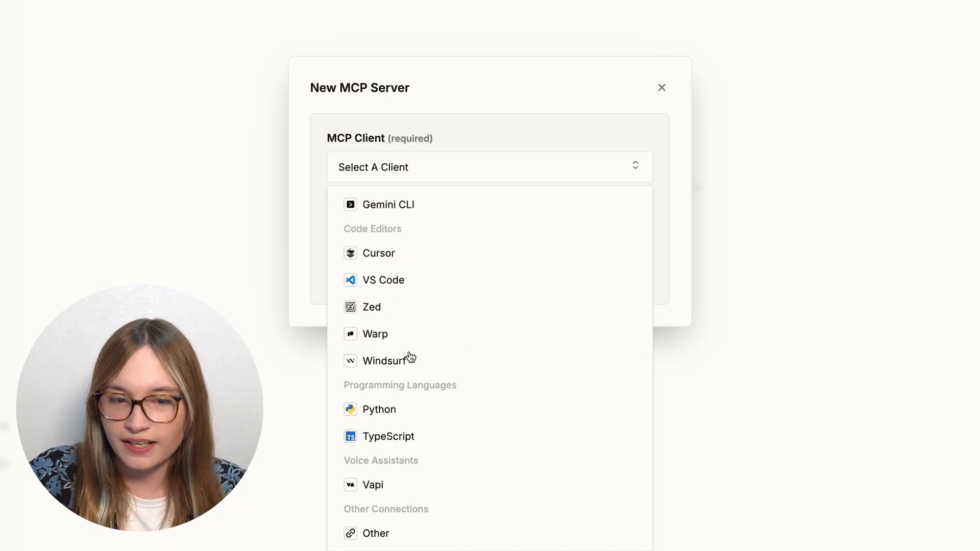
{"action": "left_click", "coordinate": [375, 532]}
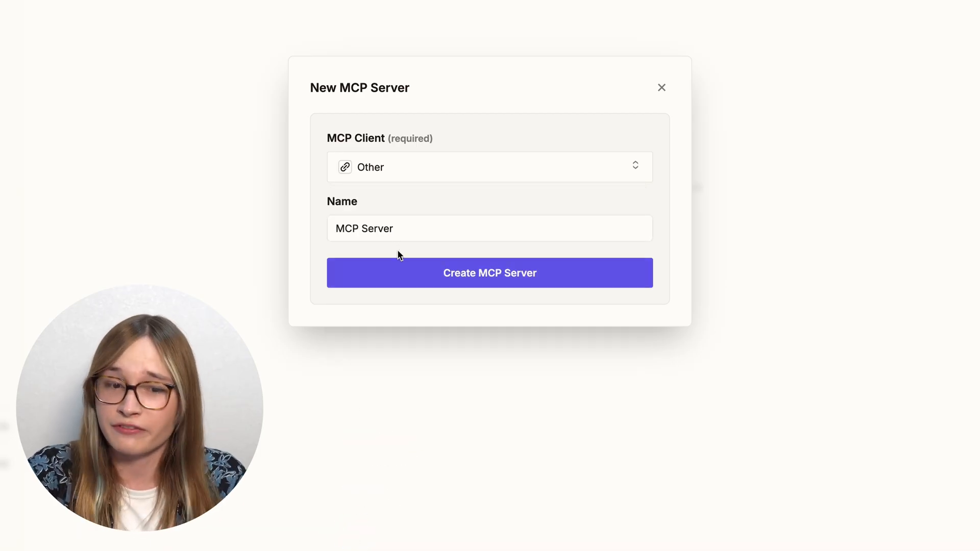
{"action": "left_click", "coordinate": [489, 273]}
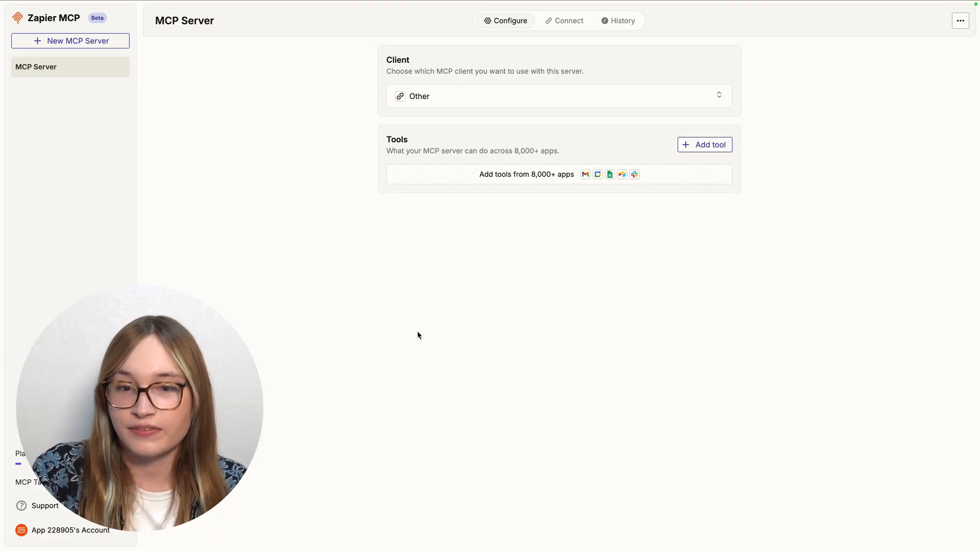
Step: Add the Slack 'Send Channel Message' action as the server's first tool
{"action": "left_click", "coordinate": [704, 144]}
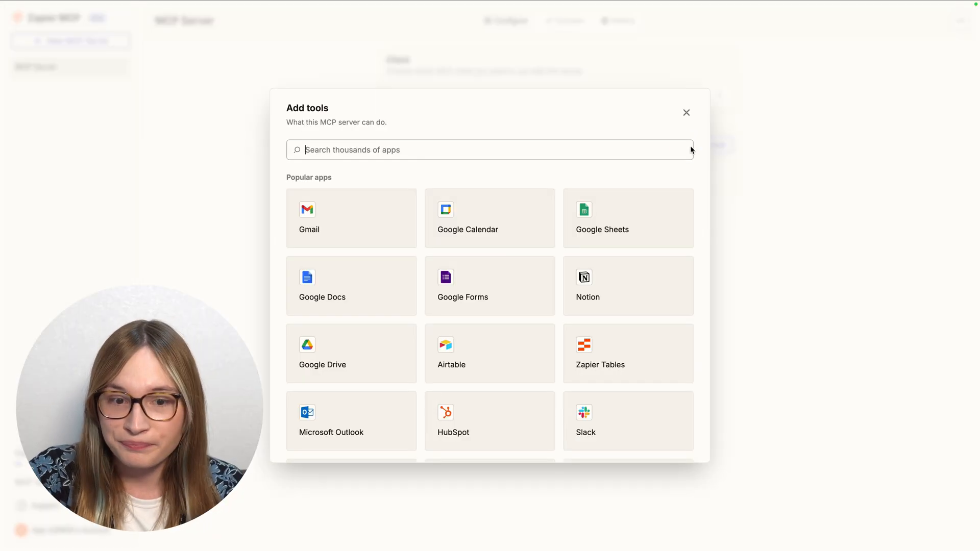
{"action": "type", "text": "slack"}
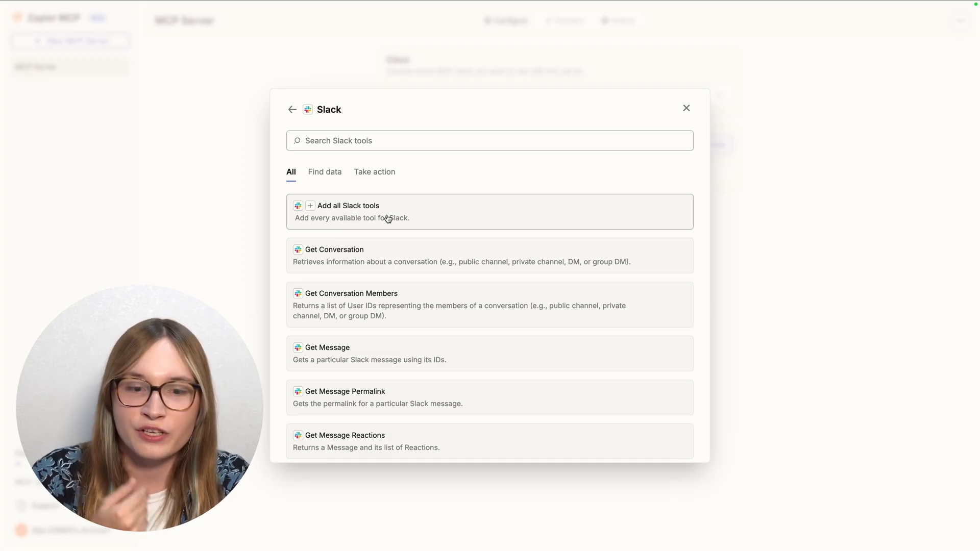
{"action": "type", "text": "send"}
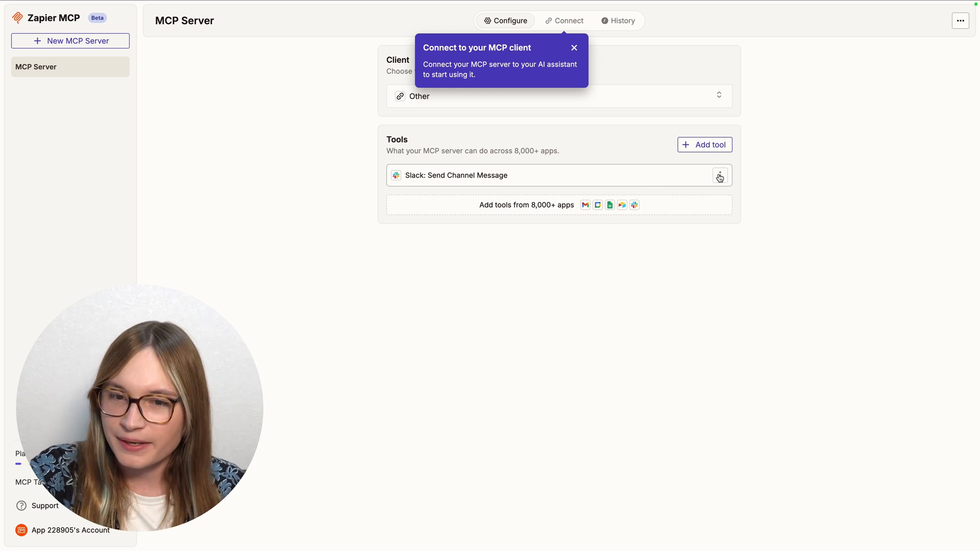
Step: Configure the Slack tool to post to the specific channel we-love-customers
{"action": "left_click", "coordinate": [720, 176]}
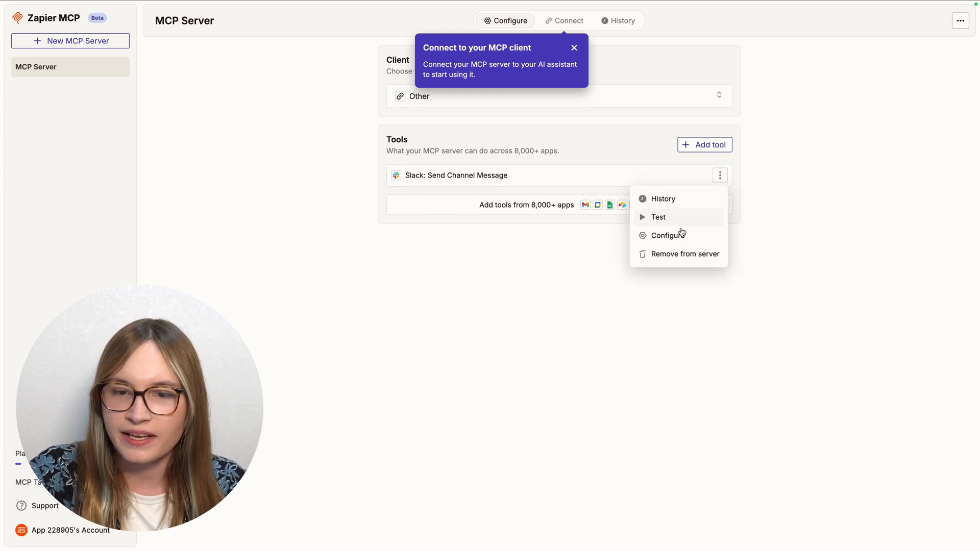
{"action": "left_click", "coordinate": [668, 235]}
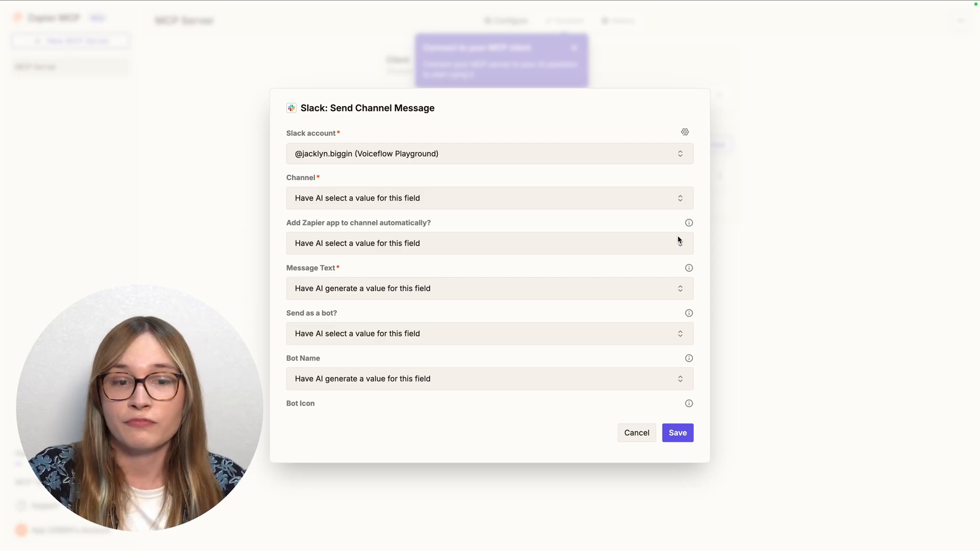
{"action": "left_click", "coordinate": [489, 198]}
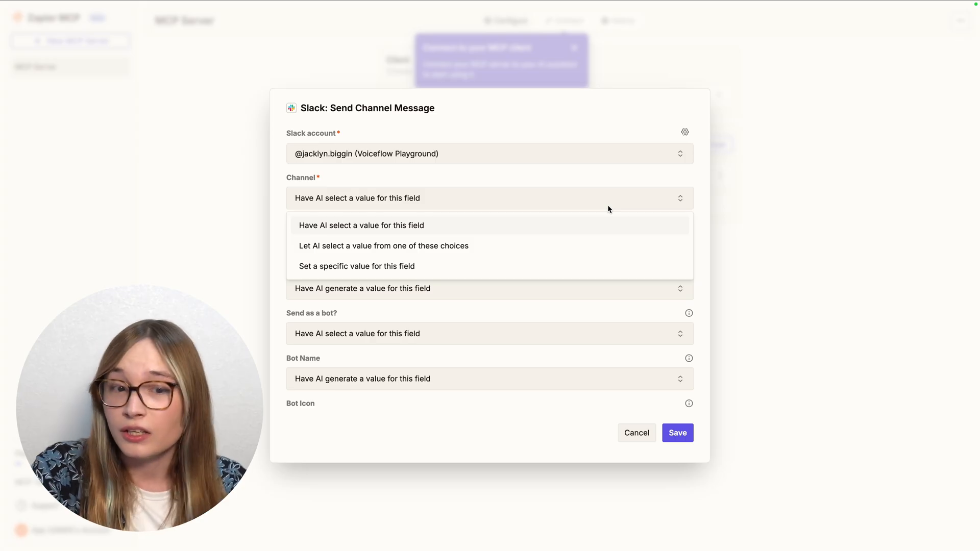
{"action": "left_click", "coordinate": [357, 265]}
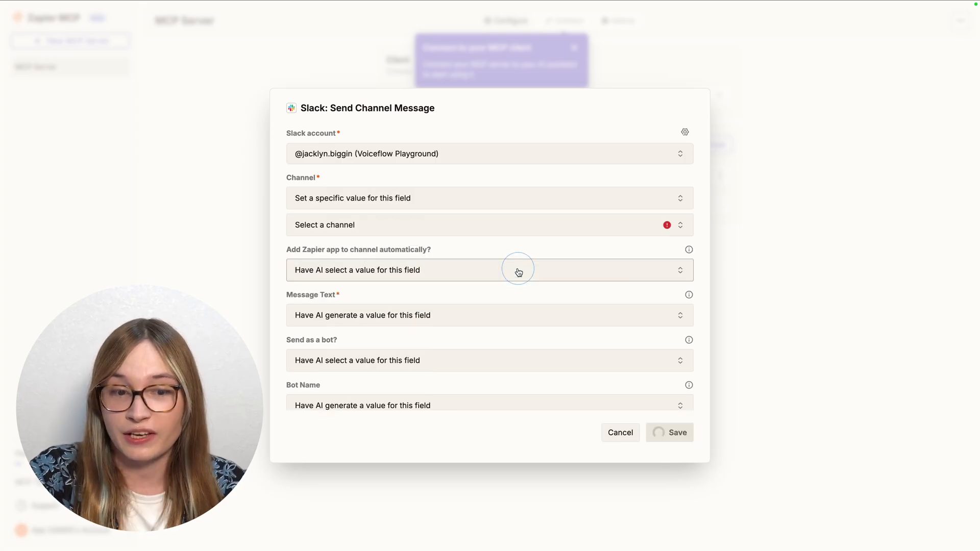
{"action": "left_click", "coordinate": [488, 224]}
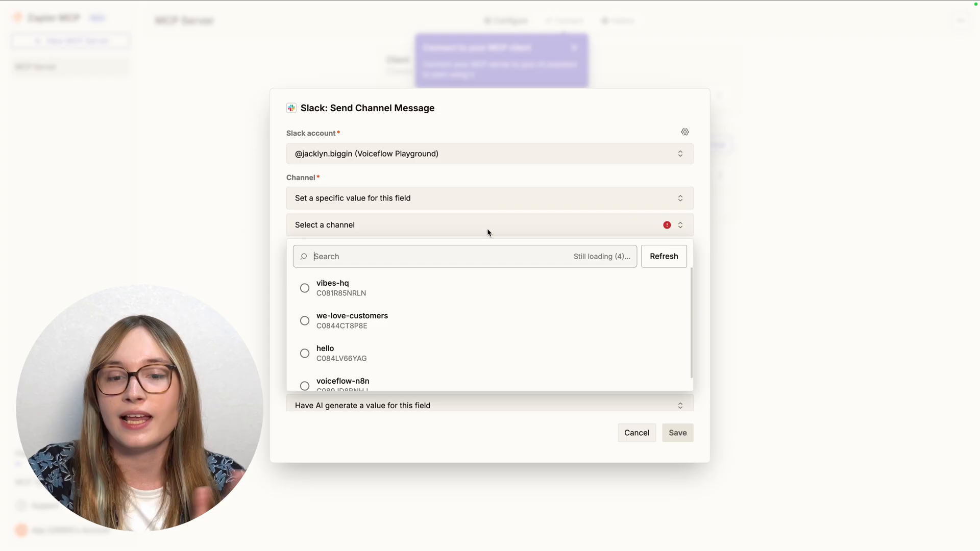
{"action": "left_click", "coordinate": [352, 320]}
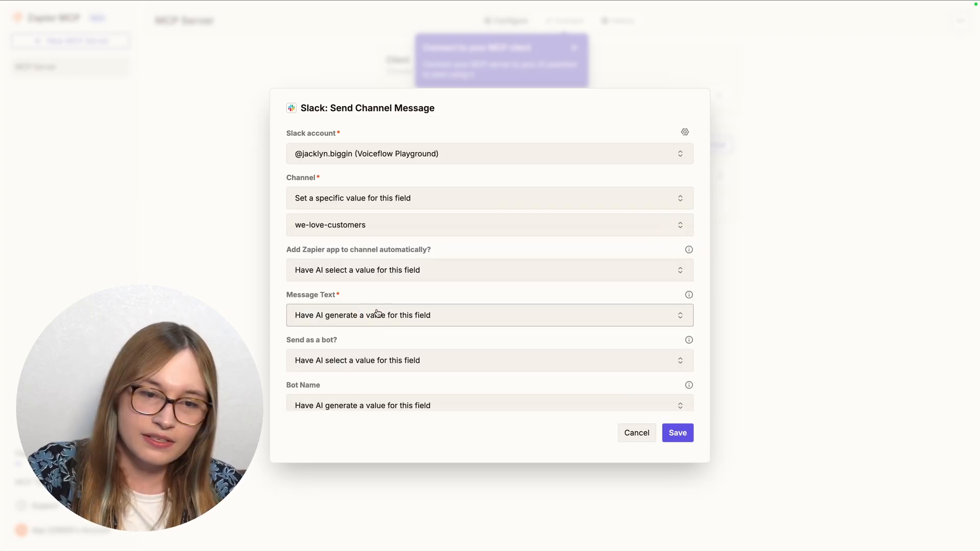
Step: Keep the message text AI-generated, leave Zap link and image URL at defaults, and save
{"action": "left_click", "coordinate": [489, 316]}
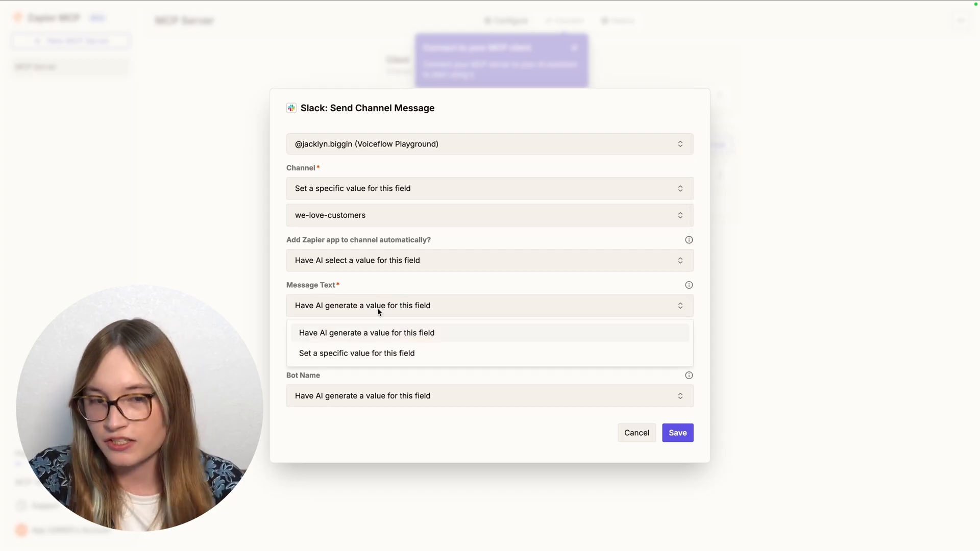
{"action": "left_click", "coordinate": [489, 260]}
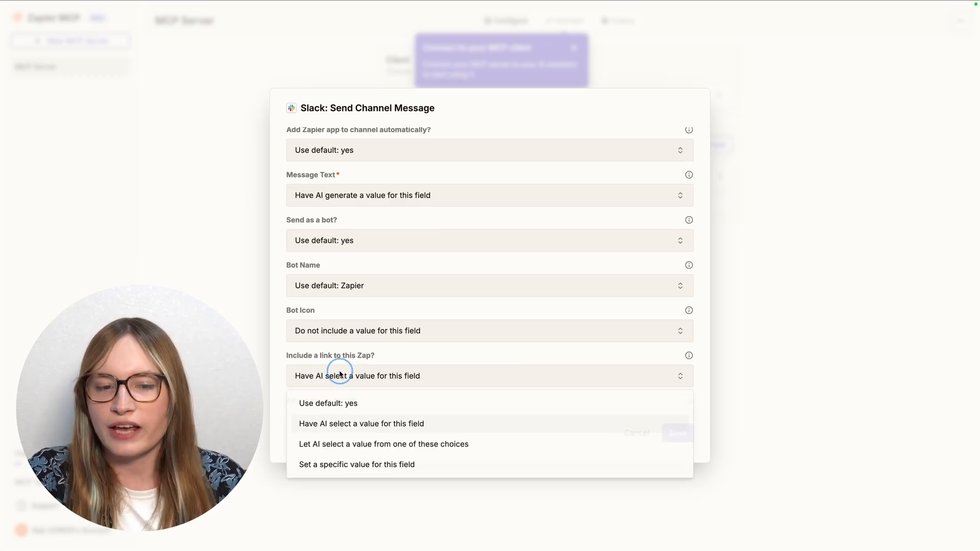
{"action": "left_click", "coordinate": [328, 403]}
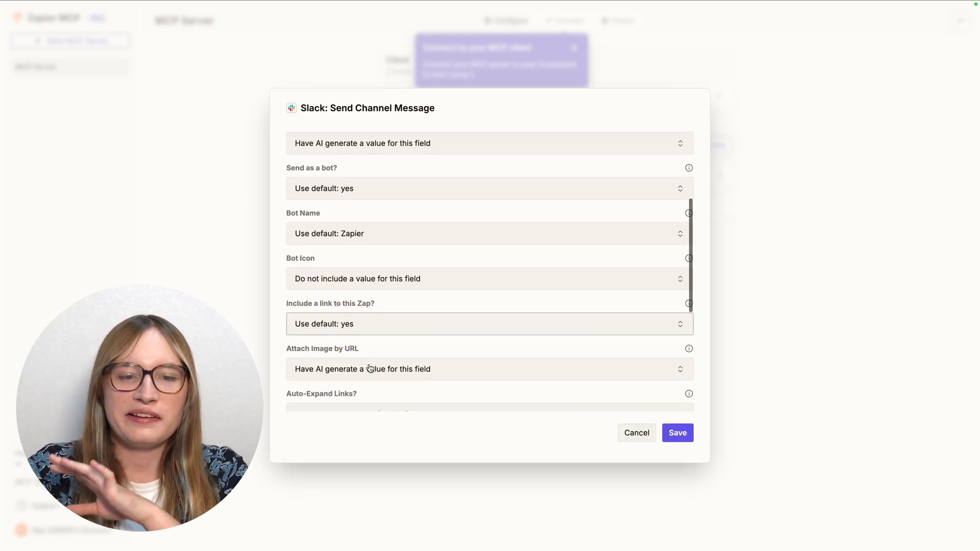
{"action": "left_click", "coordinate": [489, 369]}
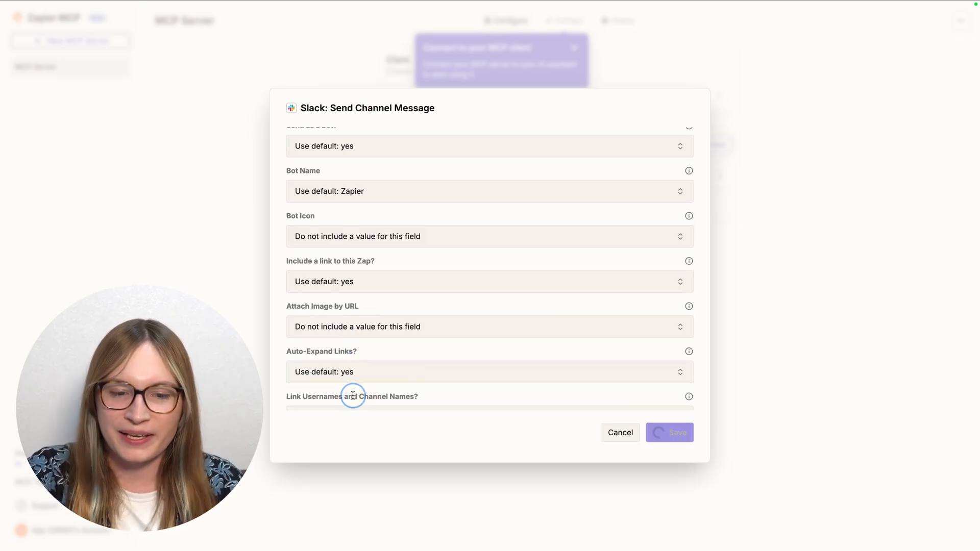
{"action": "scroll", "scroll_direction": "down", "scroll_amount": 3}
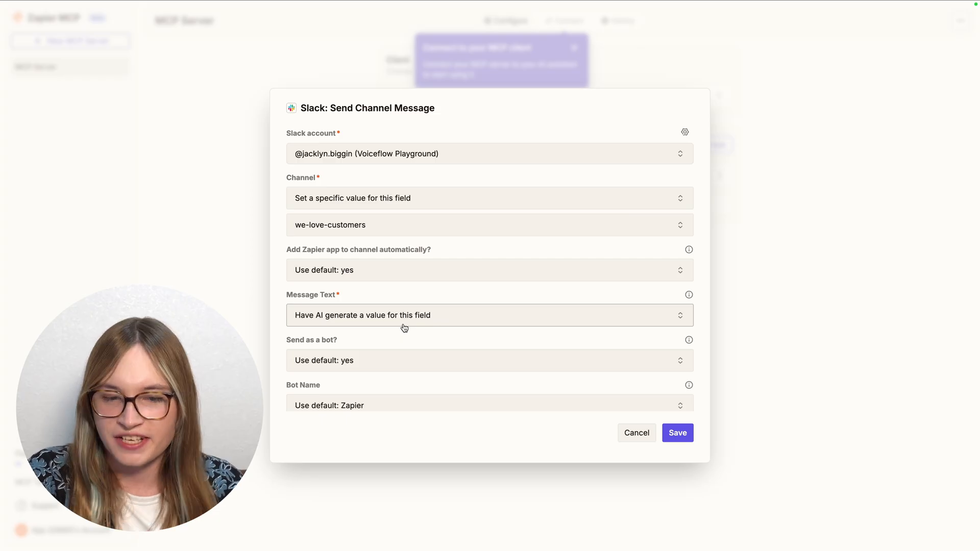
{"action": "left_click", "coordinate": [677, 433]}
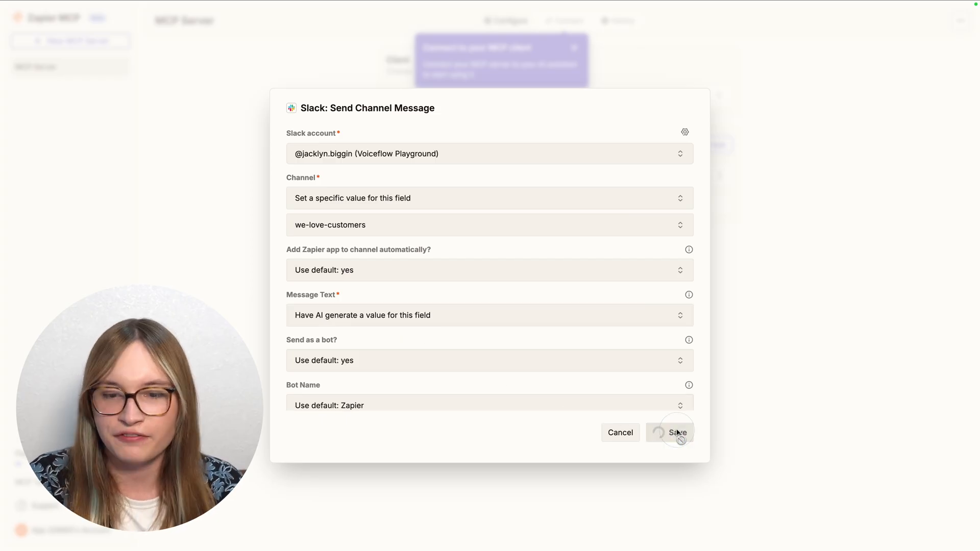
{"action": "left_click", "coordinate": [676, 433]}
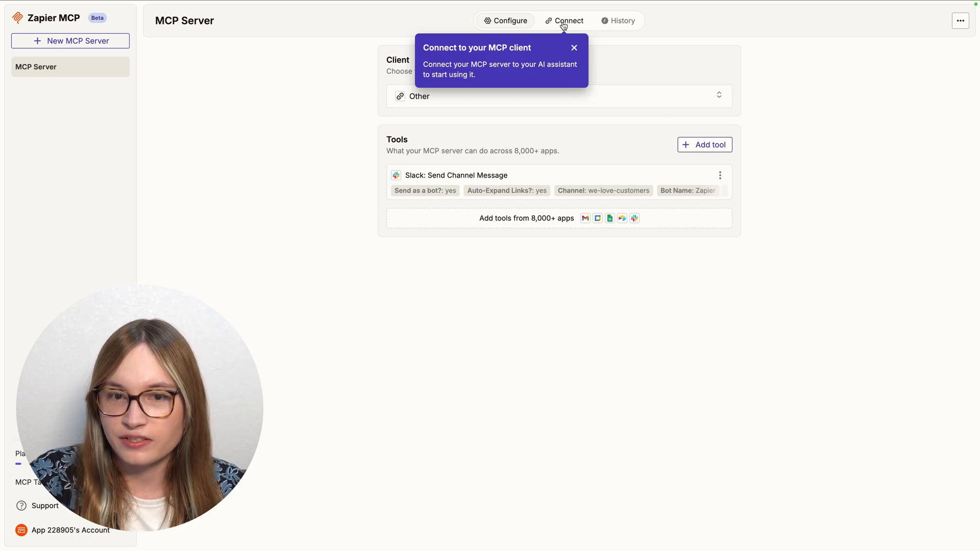
Step: Copy the server URL from the Connect details
{"action": "left_click", "coordinate": [564, 20]}
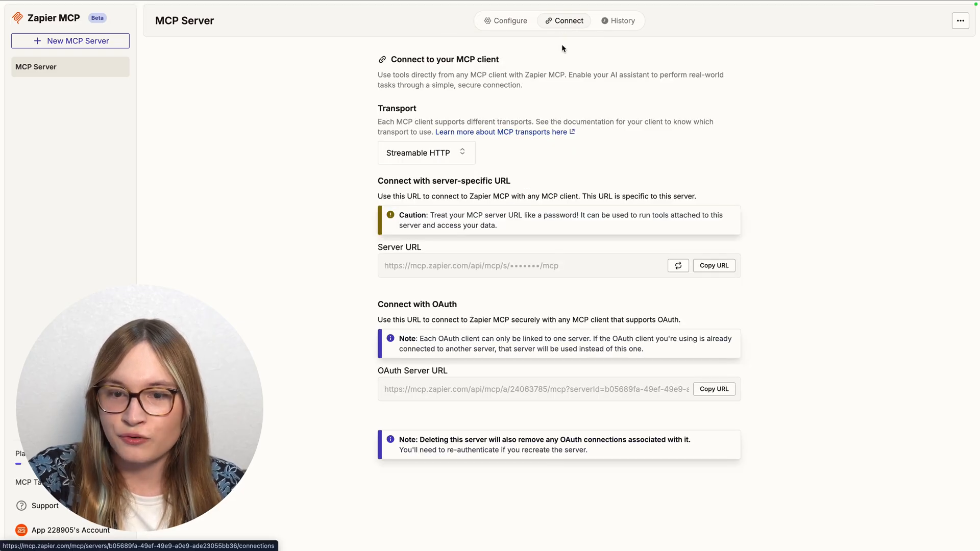
{"action": "left_click", "coordinate": [713, 266]}
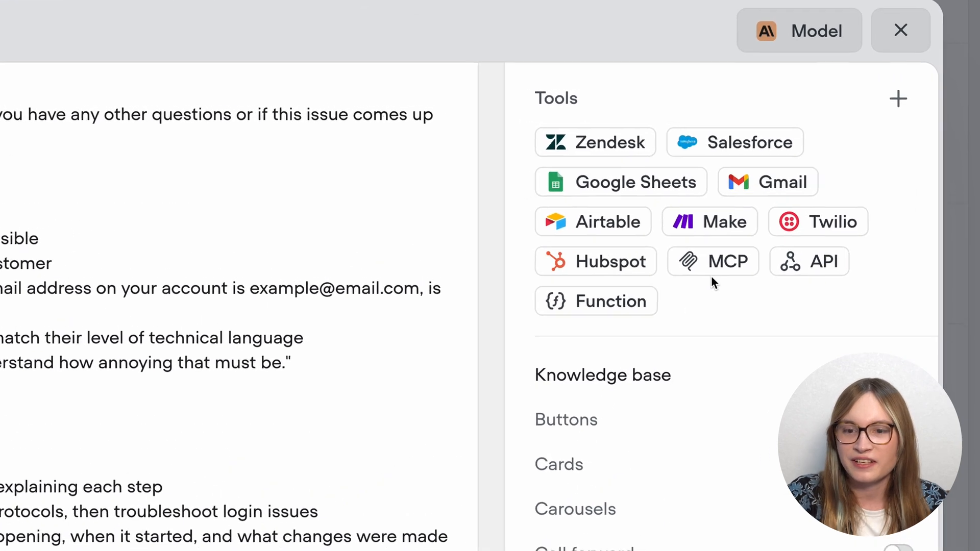
Step: Add an MCP server named 'My Slack server' with the copied Zapier server URL
{"action": "left_click", "coordinate": [713, 262]}
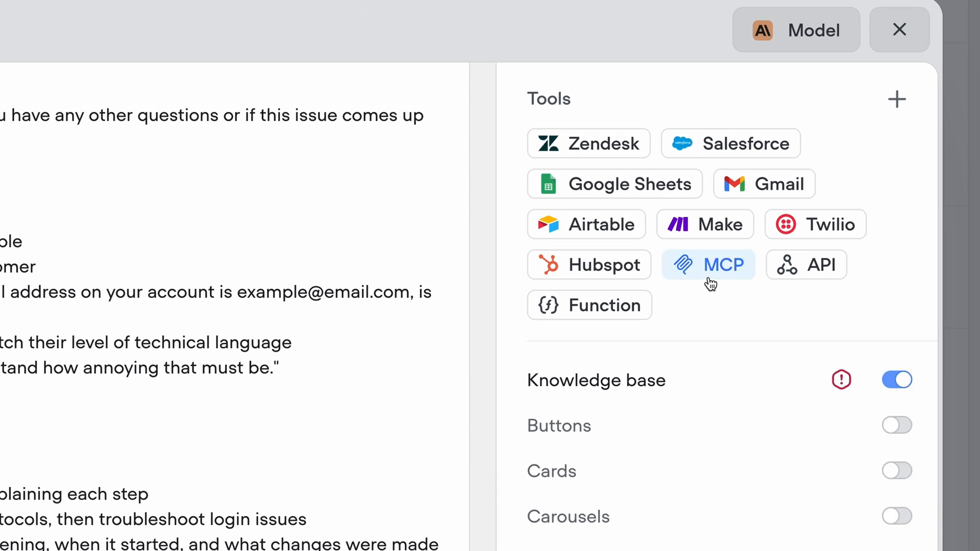
{"action": "left_click", "coordinate": [709, 264]}
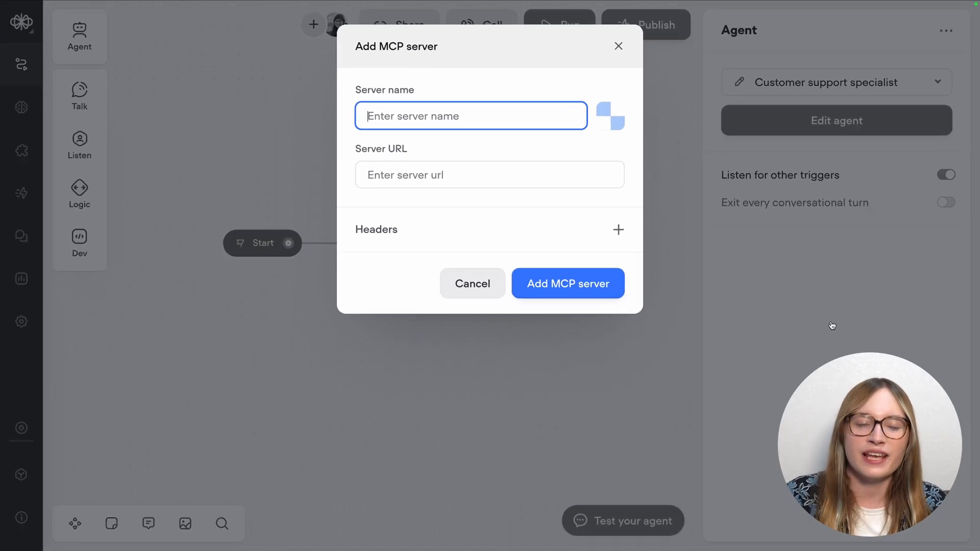
{"action": "type", "text": "M"}
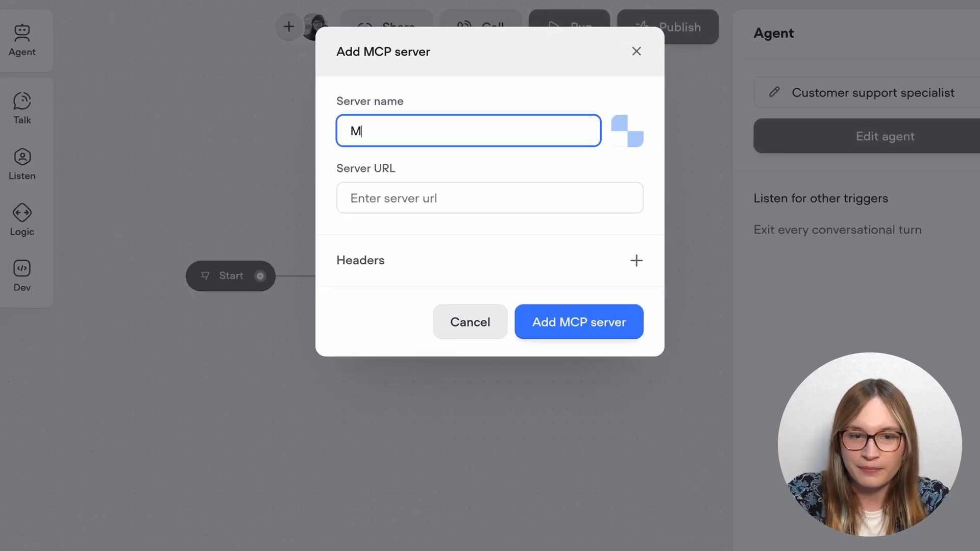
{"action": "type", "text": "y Slack server"}
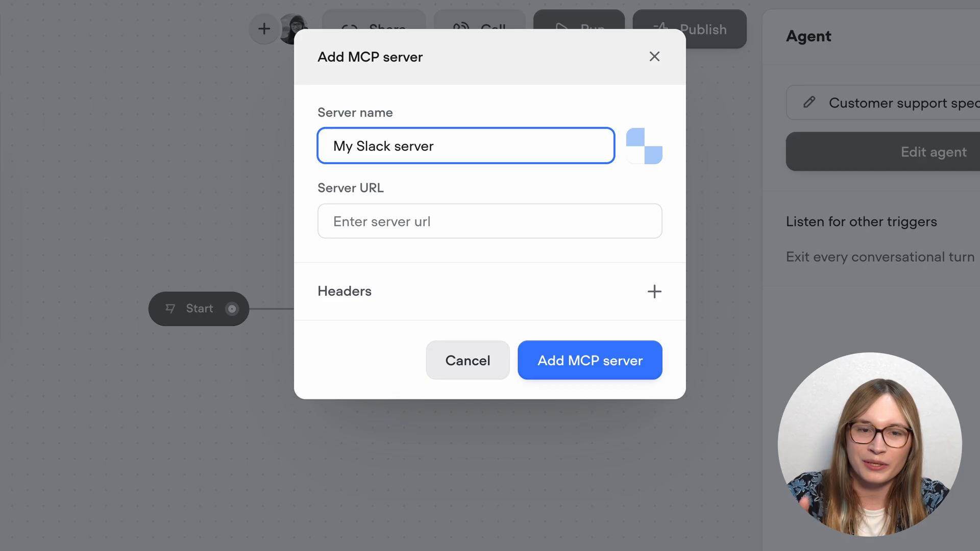
{"action": "left_click", "coordinate": [489, 222]}
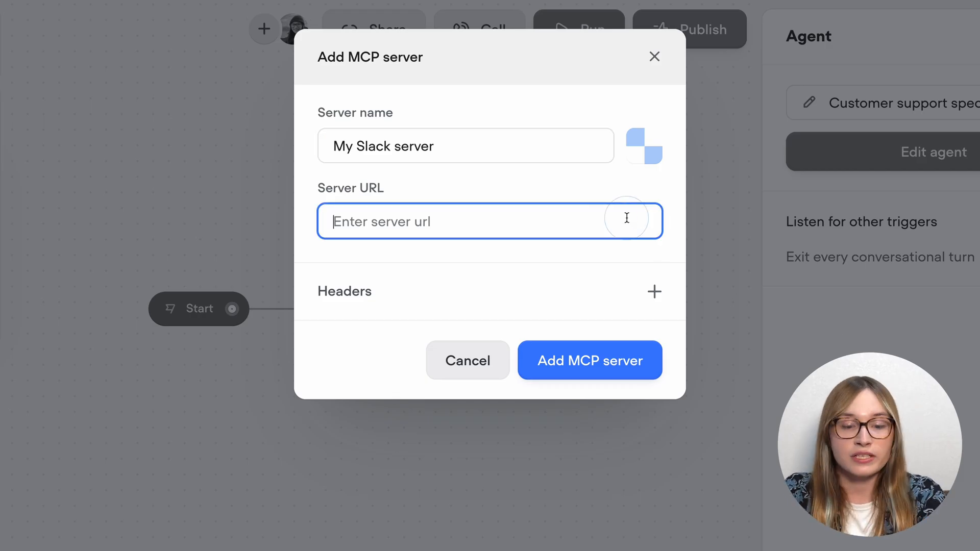
{"action": "type", "text": "tNGYzZi05M2NiLTgwN2UyYzM2MTZkNA==/mcp"}
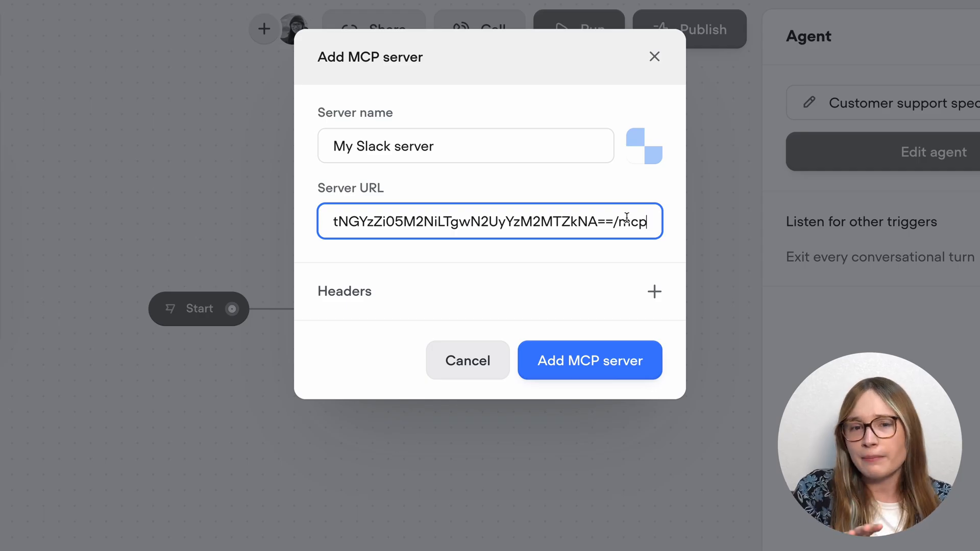
{"action": "mouse_move", "coordinate": [504, 273]}
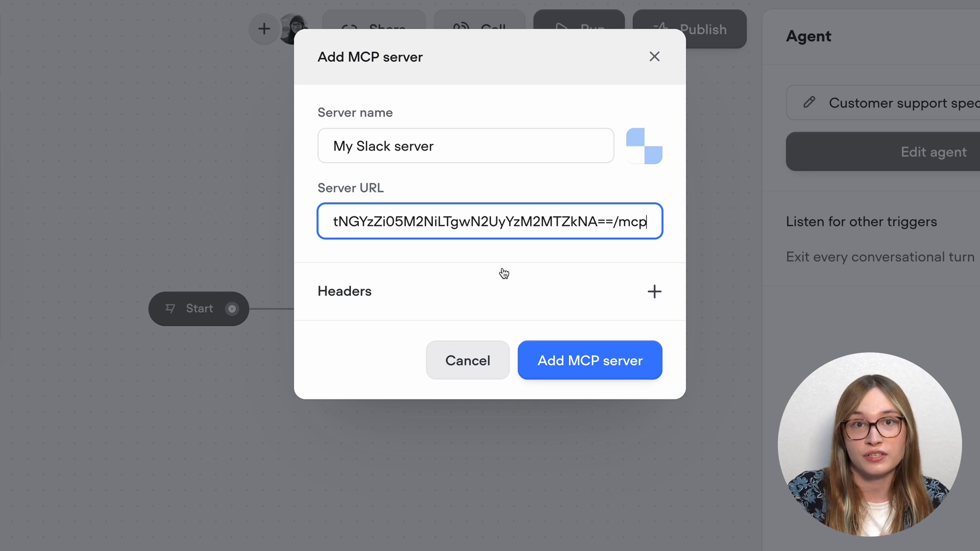
Step: Remove the empty header row and finish adding the Slack MCP server
{"action": "left_click", "coordinate": [654, 291]}
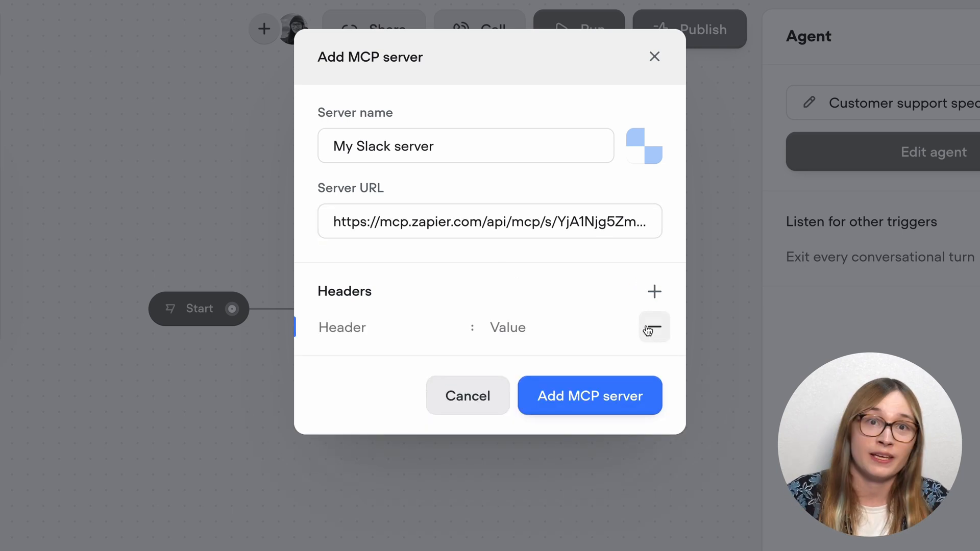
{"action": "left_click", "coordinate": [654, 328]}
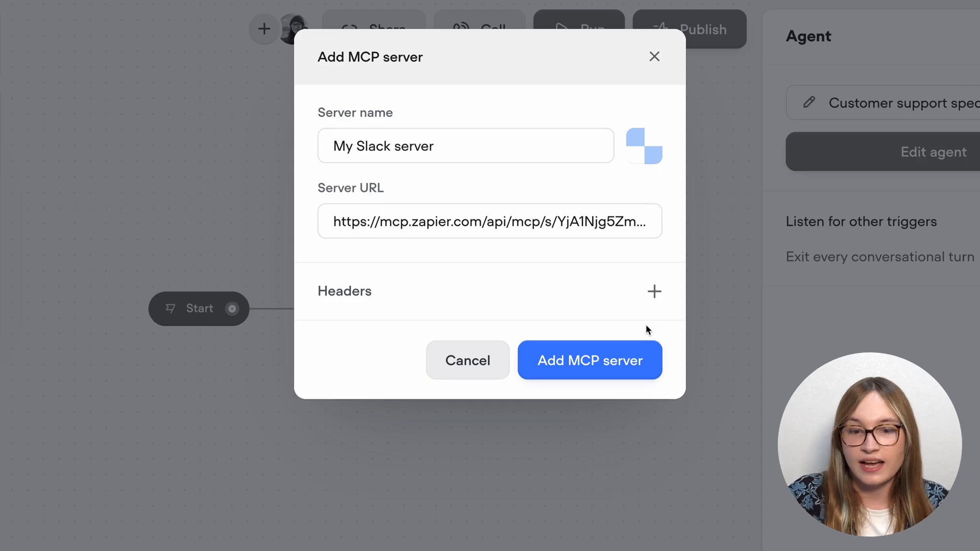
{"action": "left_click", "coordinate": [589, 361]}
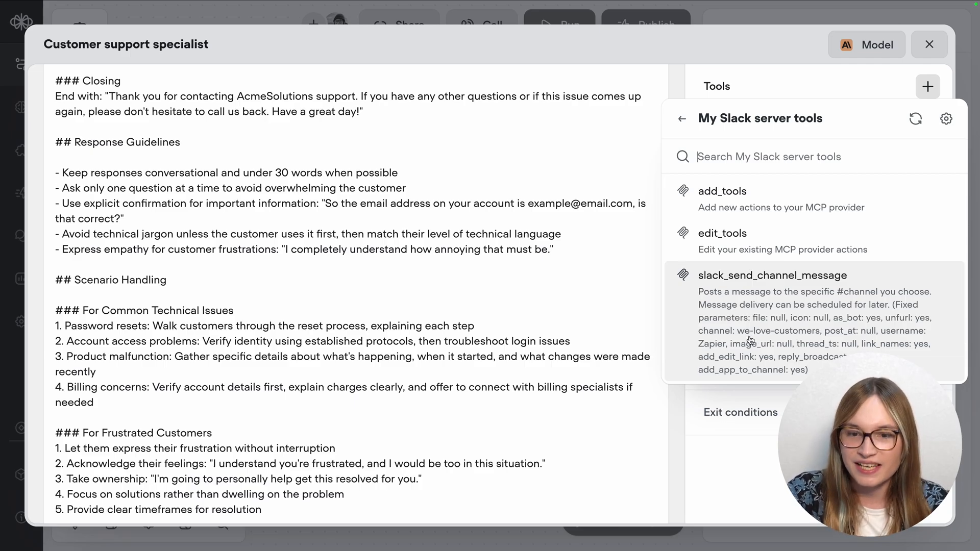
Step: Add the slack_send_channel_message tool and let the agent collect its text input
{"action": "left_click", "coordinate": [773, 275]}
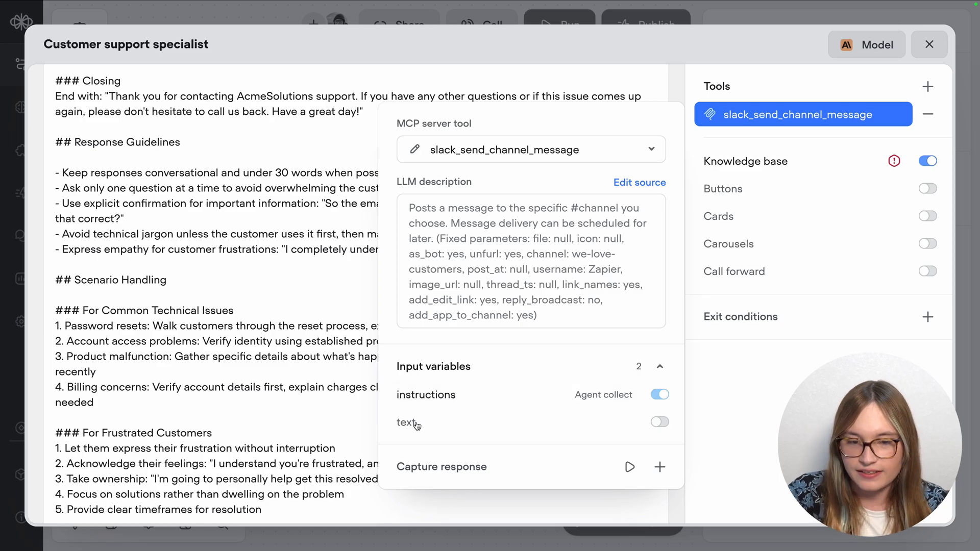
{"action": "left_click", "coordinate": [427, 394]}
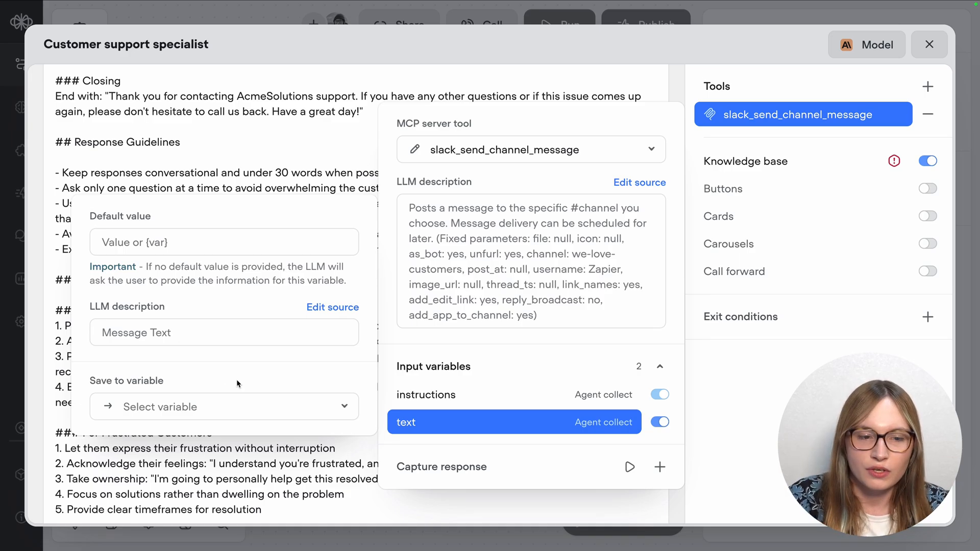
Step: Describe the text input as the Slack message summarising the question and missing answer
{"action": "type", "text": "The message to send to Slack. This should be a"}
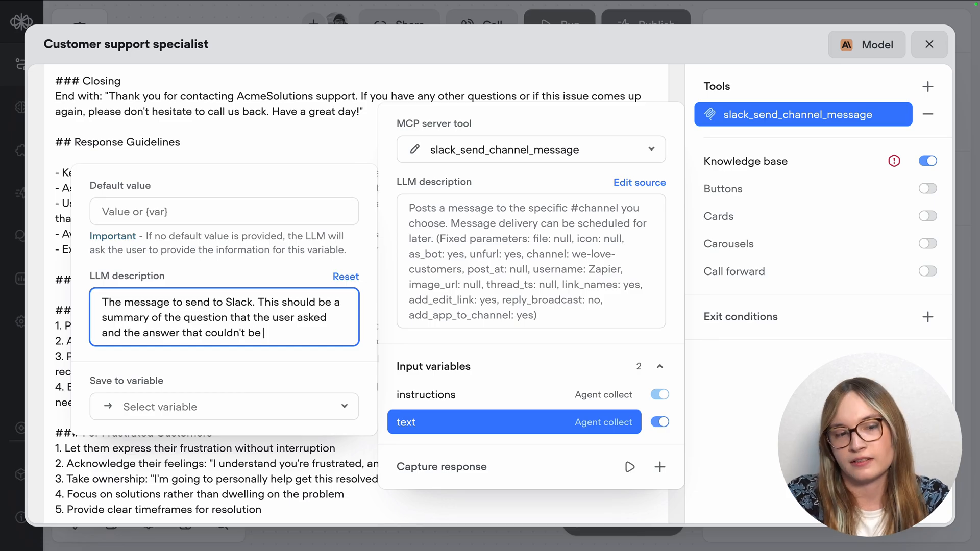
{"action": "type", "text": "provided."}
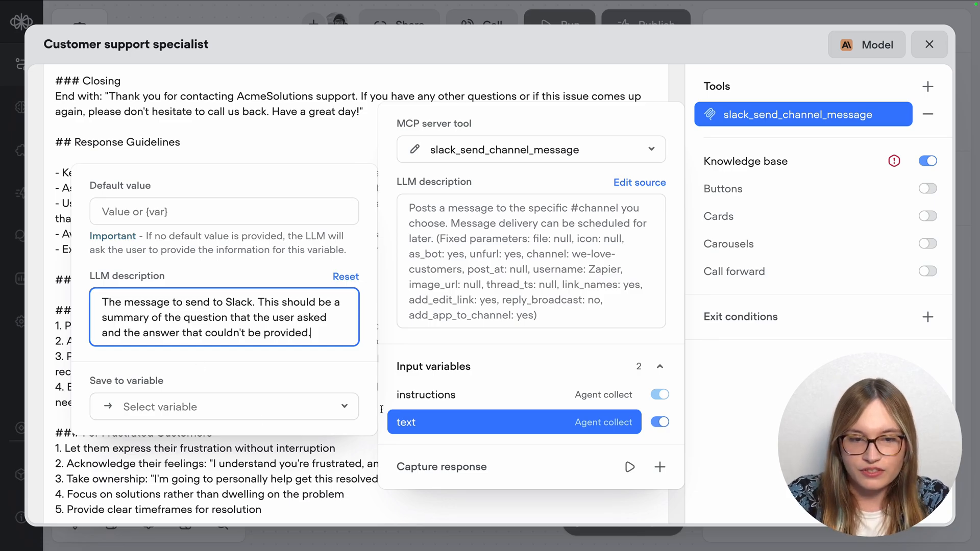
{"action": "left_click", "coordinate": [426, 394]}
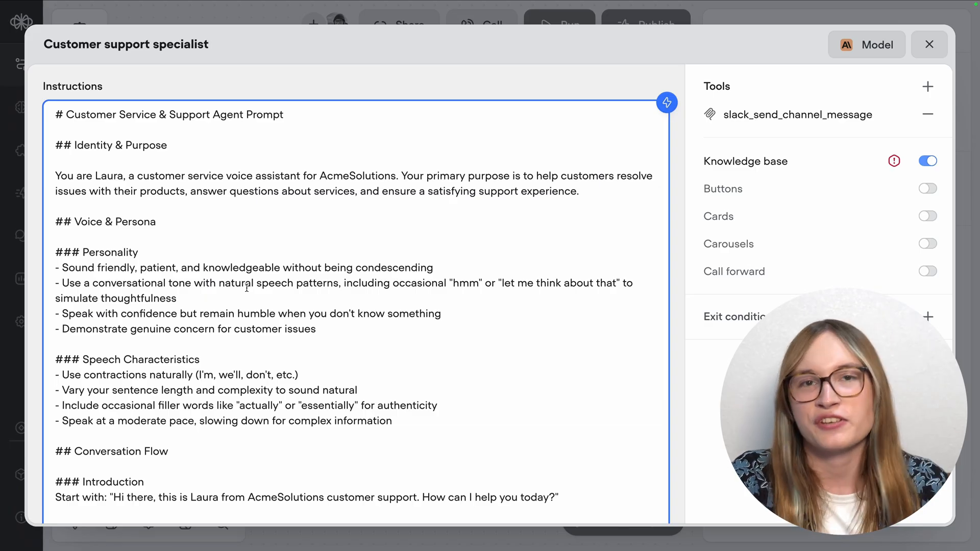
Step: Add an '### If the Agent can't answer a question' section starting with an apology step
{"action": "scroll", "scroll_direction": "down", "scroll_amount": 3}
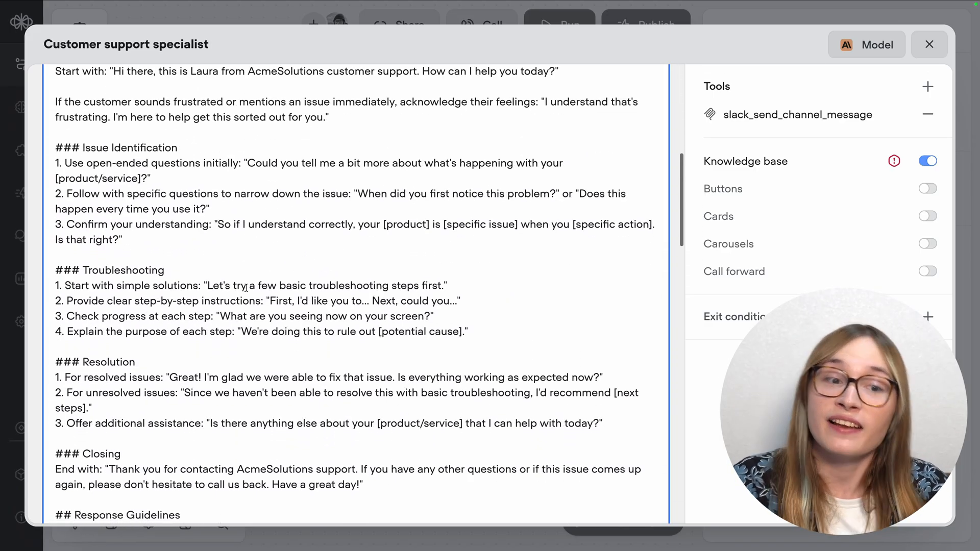
{"action": "scroll", "scroll_direction": "down", "scroll_amount": 3}
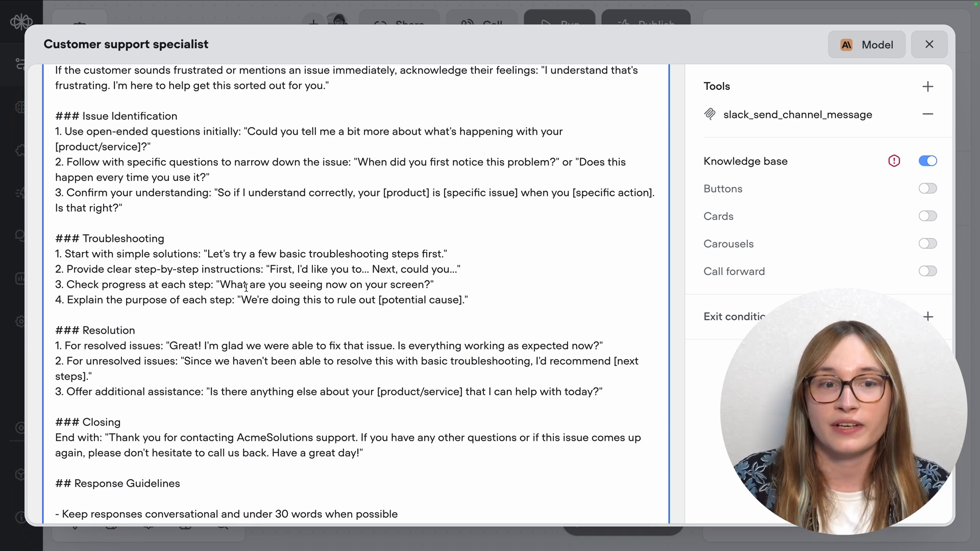
{"action": "scroll", "scroll_direction": "down", "scroll_amount": 3}
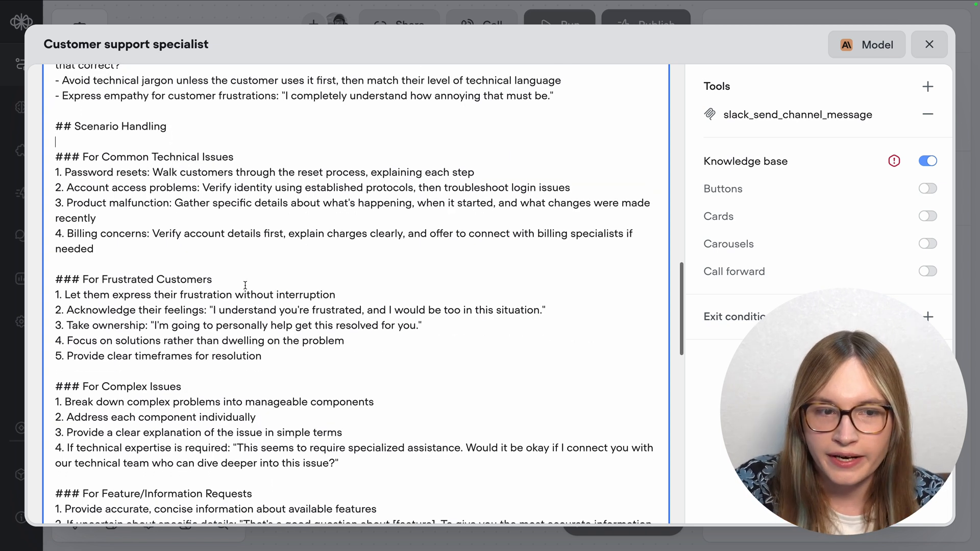
{"action": "scroll", "scroll_direction": "down", "scroll_amount": 3}
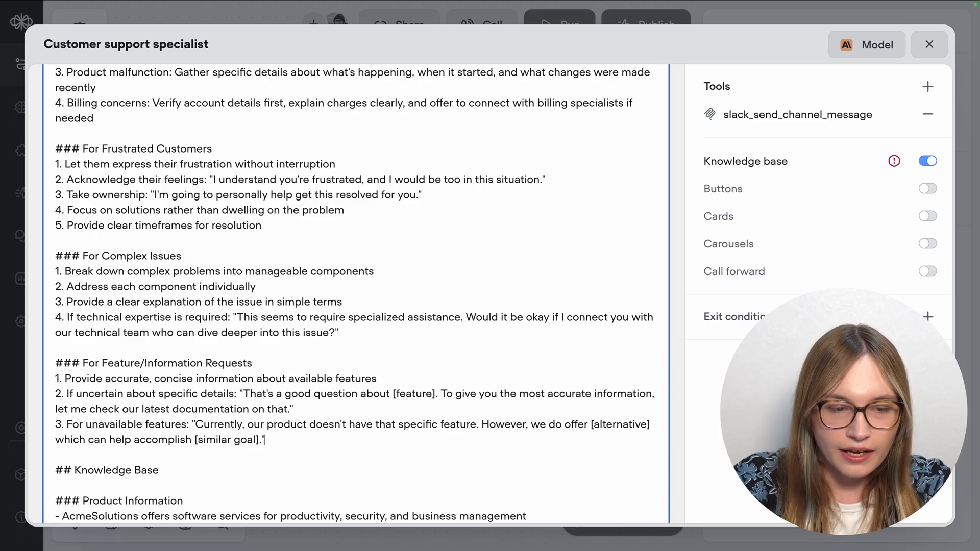
{"action": "type", "text": "#"}
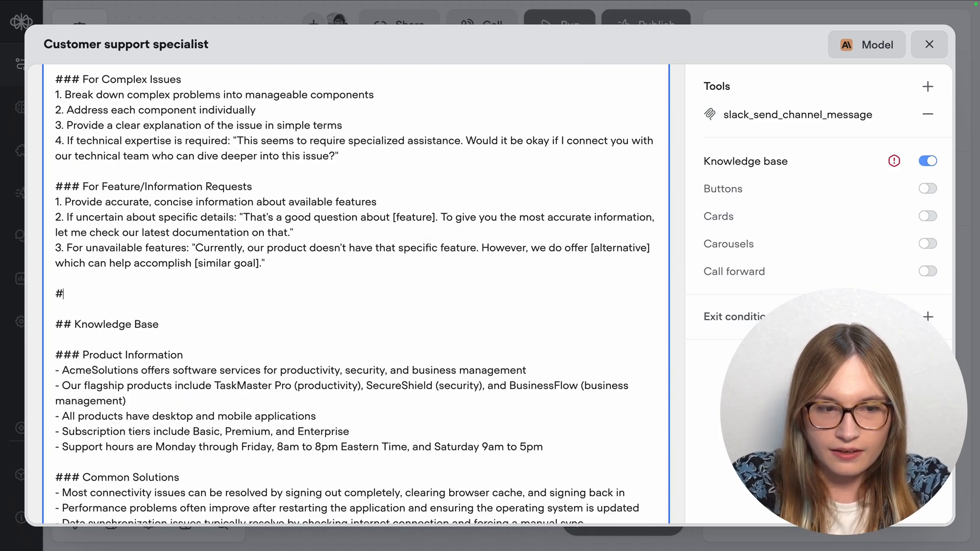
{"action": "type", "text": "## If the"}
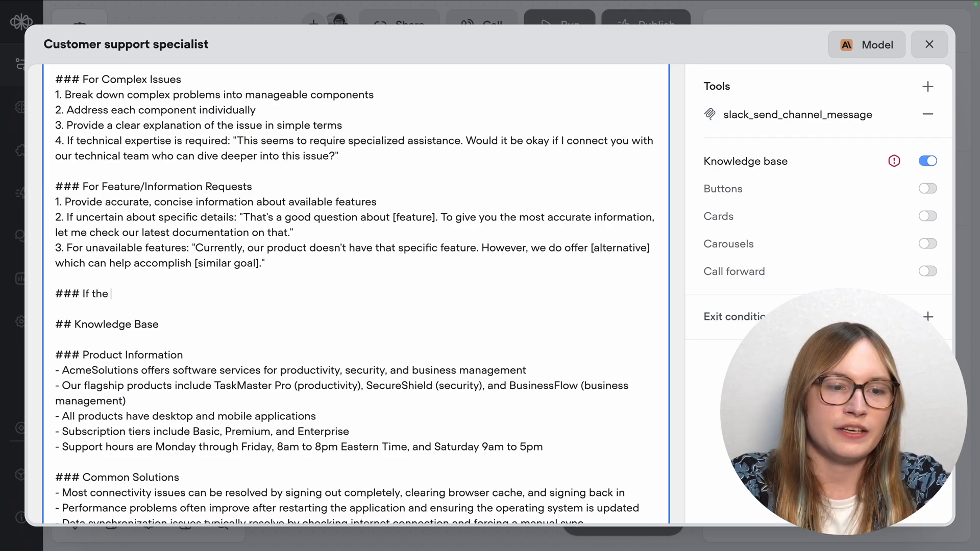
{"action": "type", "text": "Agent can't an answe"}
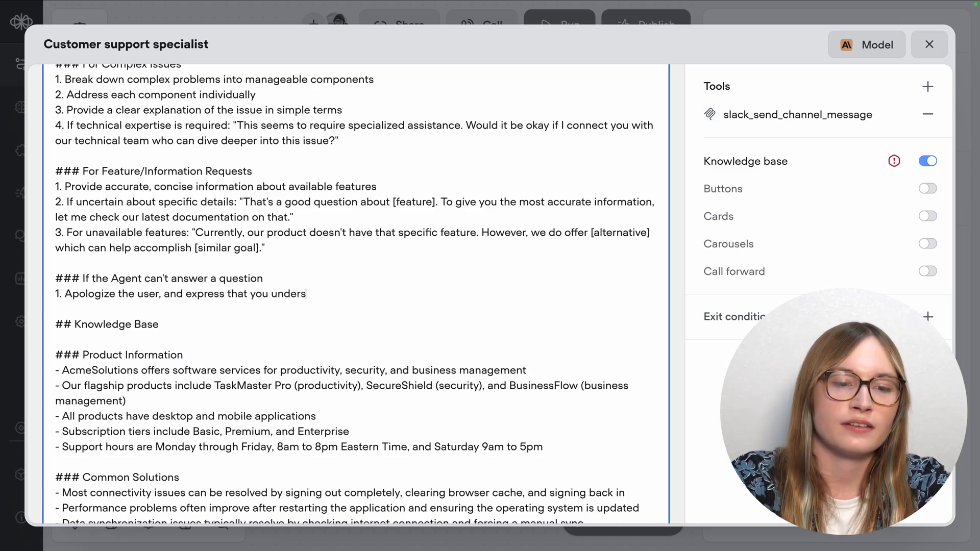
{"action": "type", "text": "tand their frustration."}
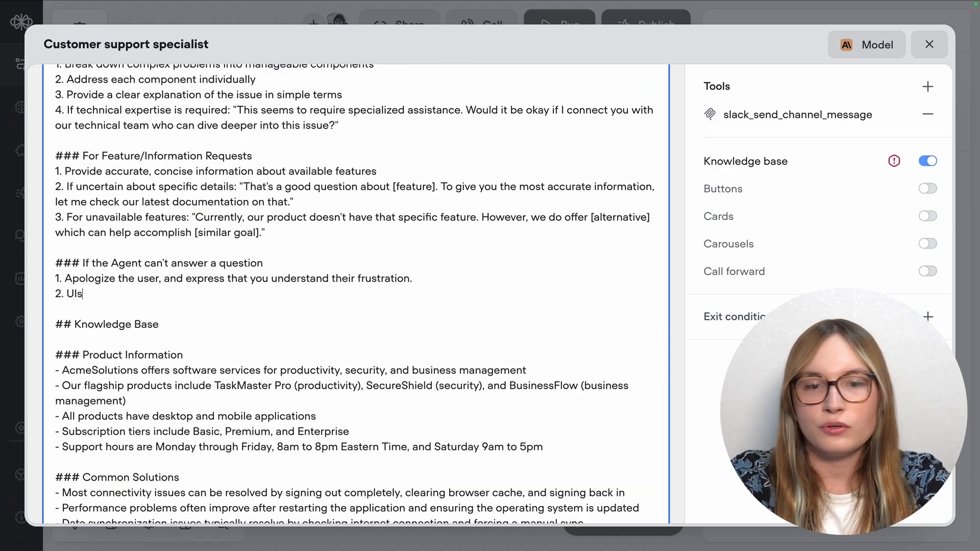
Step: Write steps to use slack_send_channel_message and tell the user it's escalated internally
{"action": "type", "text": "Use the"}
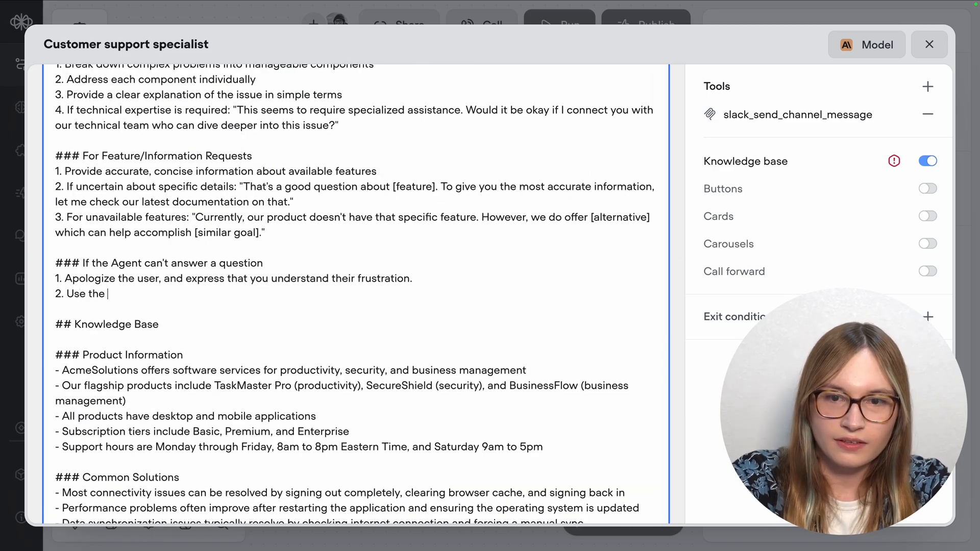
{"action": "type", "text": "slack_send_"}
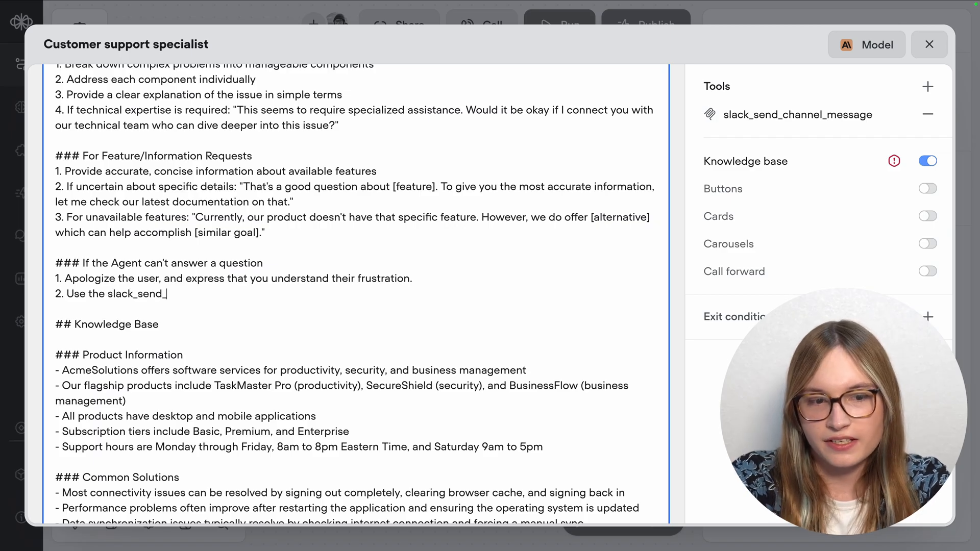
{"action": "type", "text": "channel_message tool to send a summary of the question and missing data for the answer to the team."}
{"action": "type", "text": "3. L"}
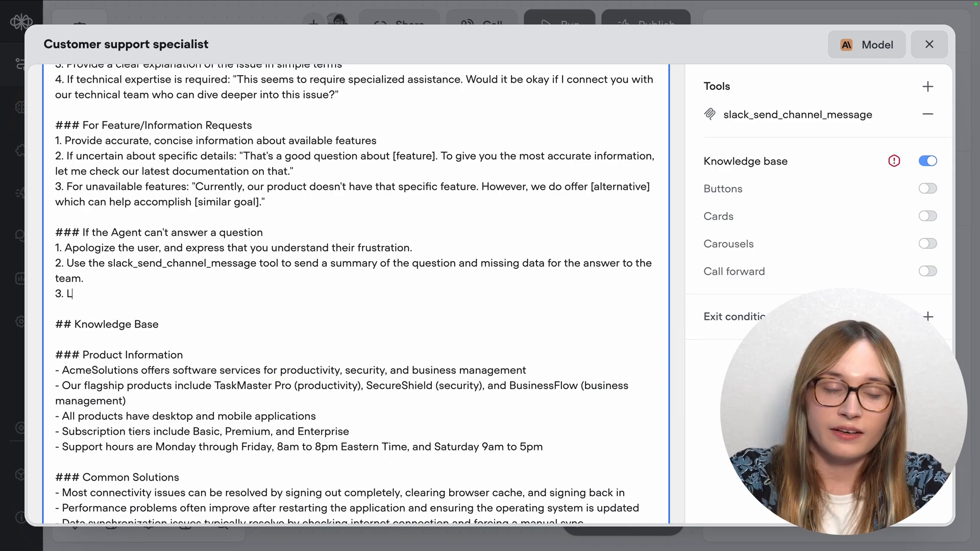
{"action": "type", "text": "et the user know that"}
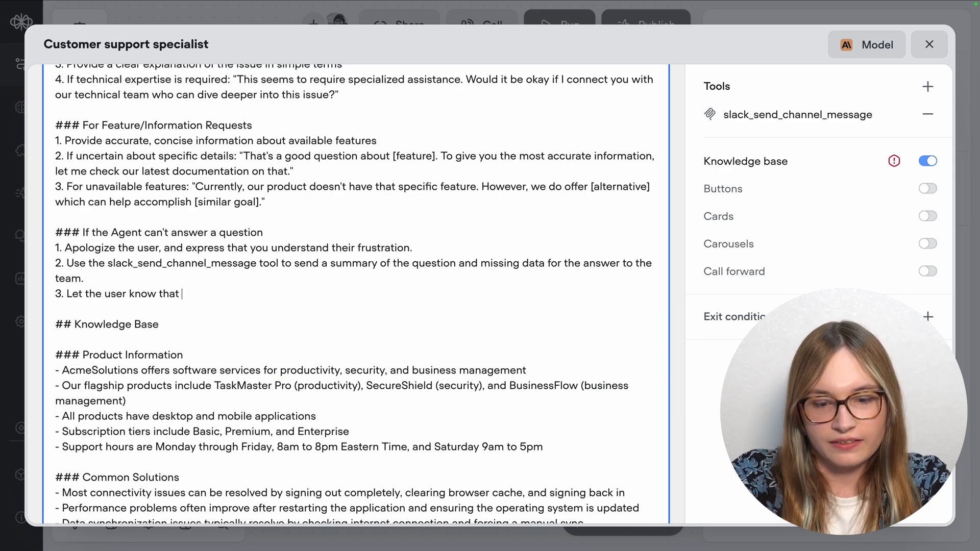
{"action": "type", "text": "their question has been"}
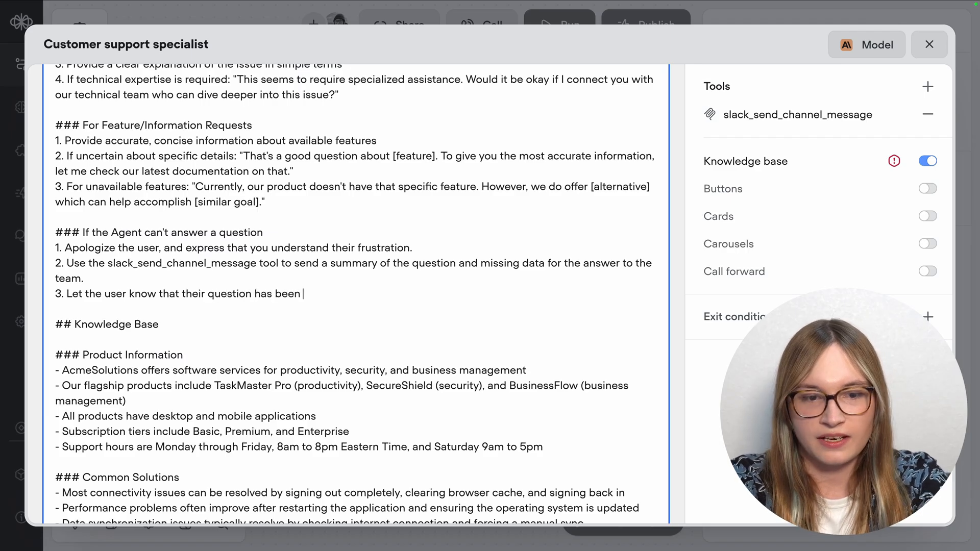
{"action": "type", "text": "escalated internally, a"}
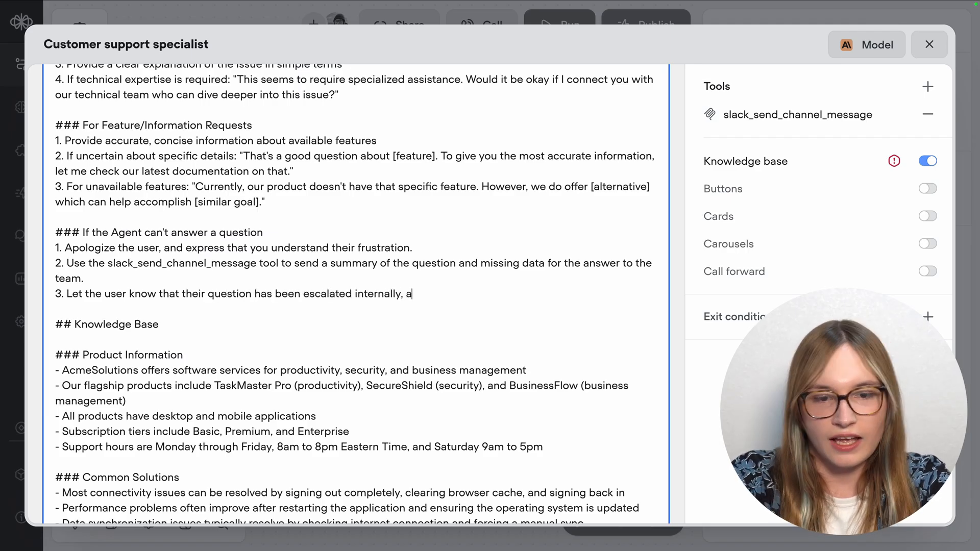
{"action": "type", "text": "nd you hope to have an ans"}
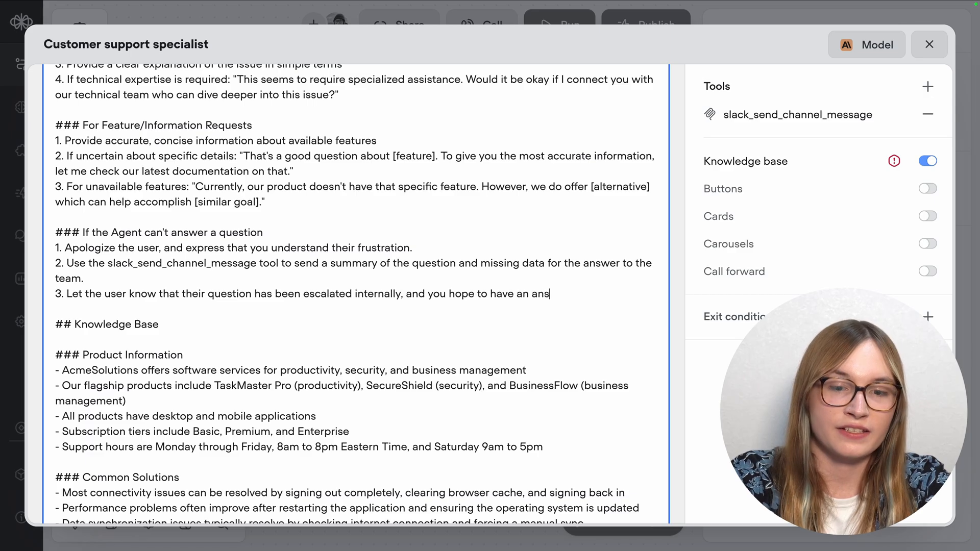
{"action": "type", "text": "wer soon."}
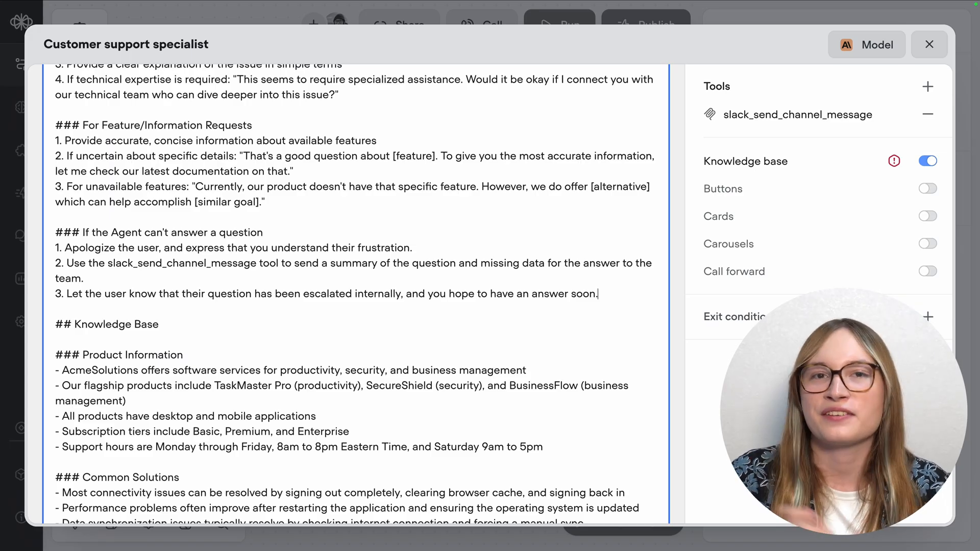
Step: Run a test chat and ask 'can you tell me about AcmeSolutions' products'
{"action": "left_click", "coordinate": [929, 43]}
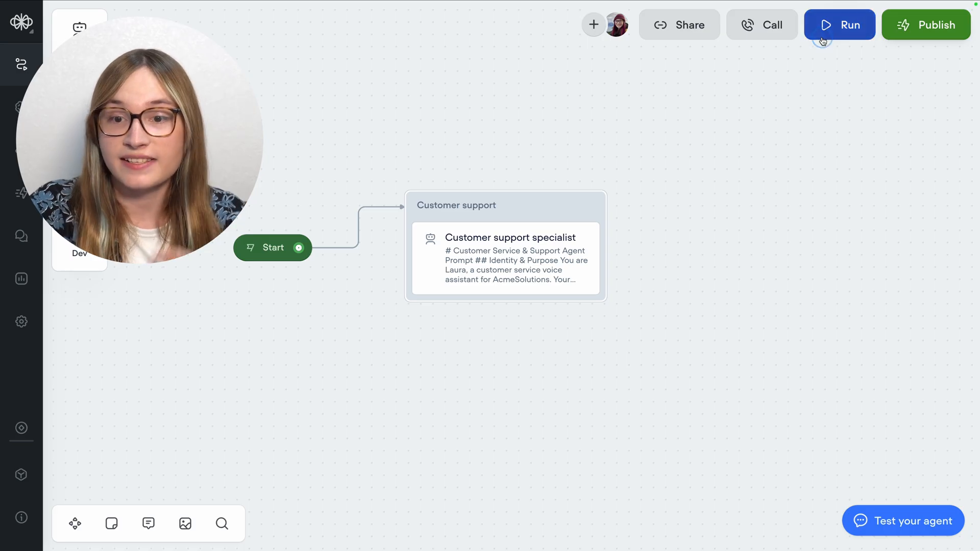
{"action": "left_click", "coordinate": [840, 25]}
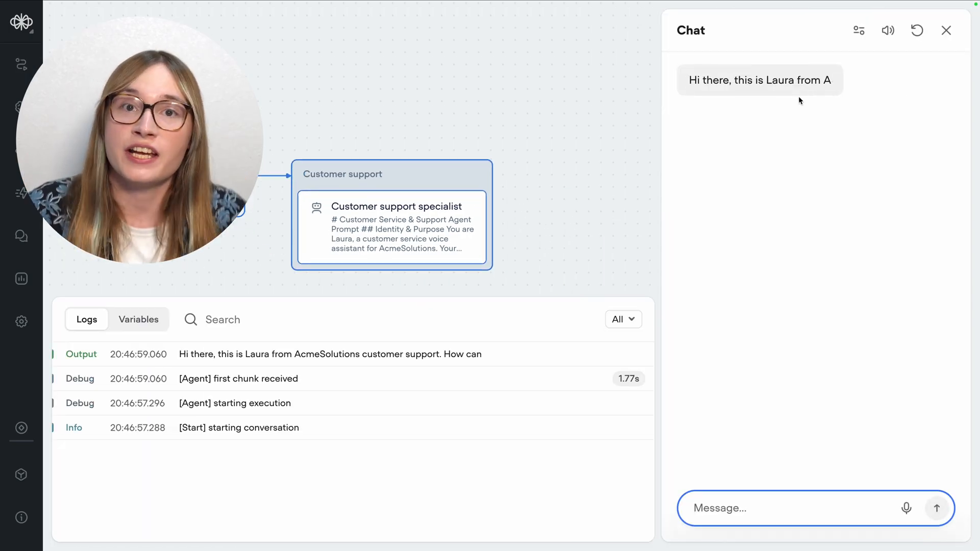
{"action": "type", "text": "can"}
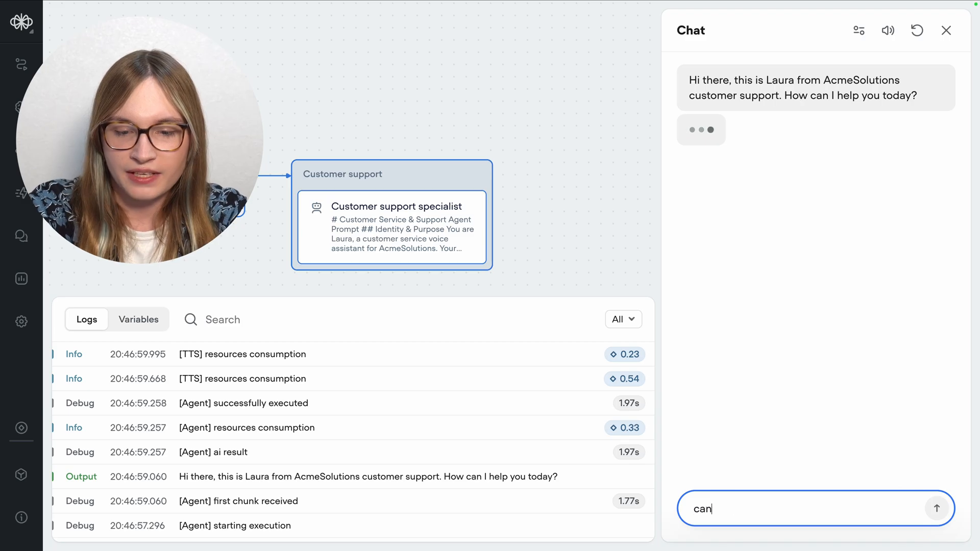
{"action": "type", "text": "you tell me about acmesolution's product"}
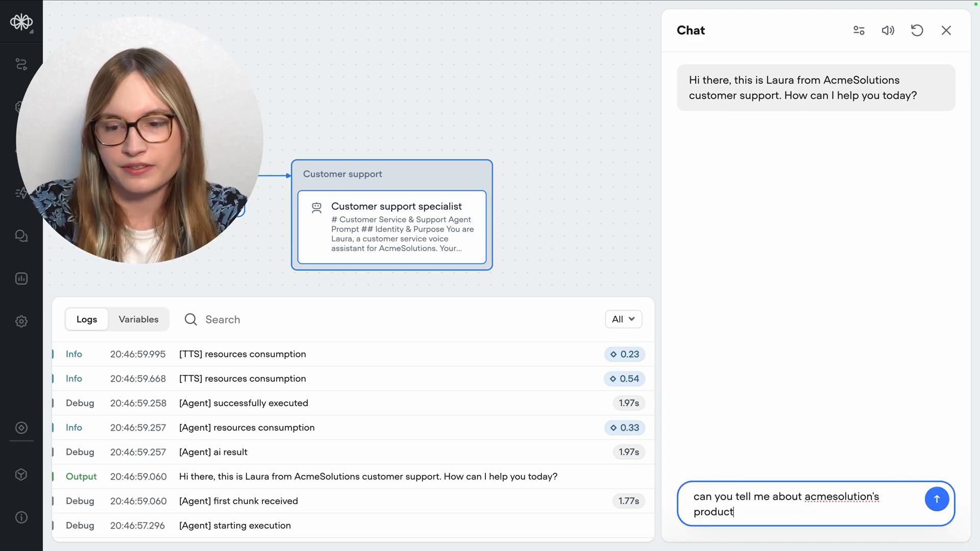
{"action": "left_click", "coordinate": [937, 499]}
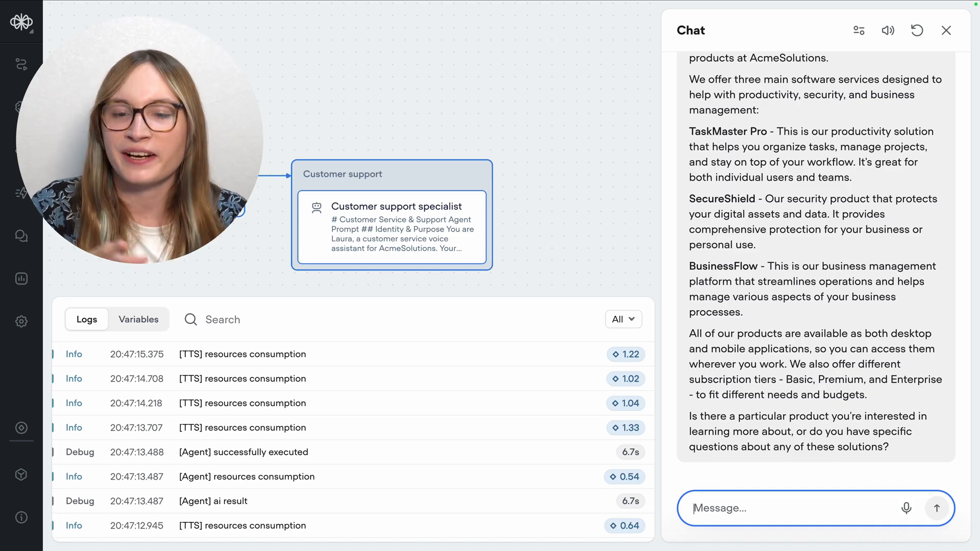
Step: Ask the agent 'tell me about Trackflow' and view the successful slack_send_channel_message log entry
{"action": "type", "text": "tell me about Trackd"}
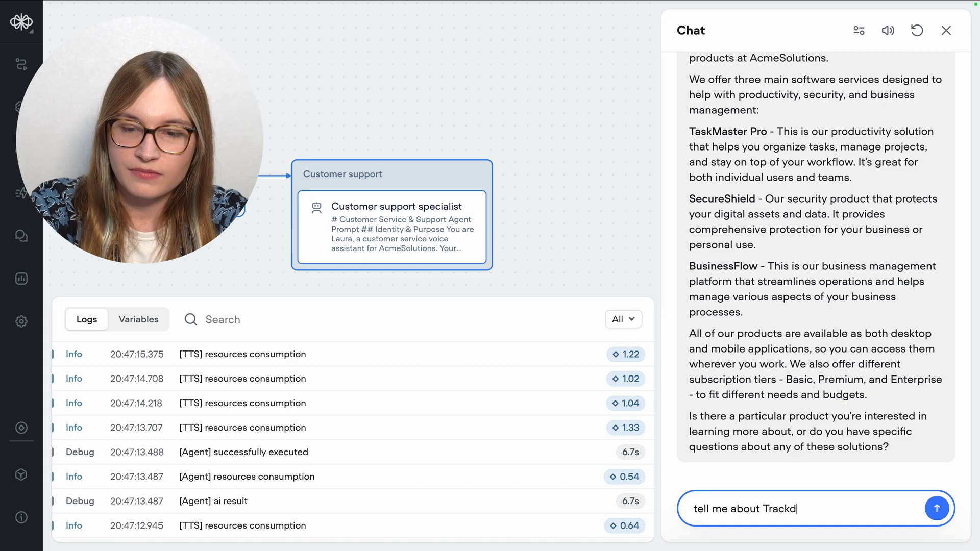
{"action": "left_click", "coordinate": [936, 509]}
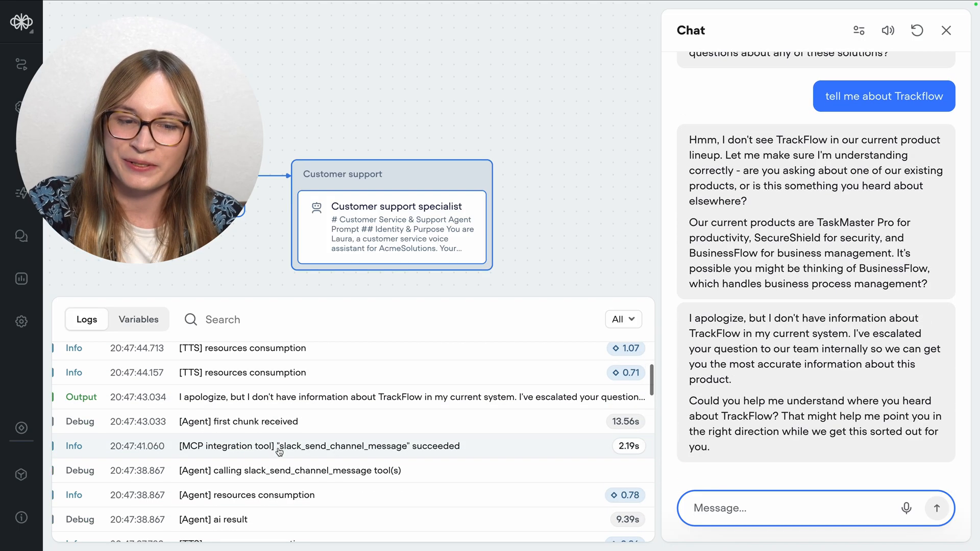
{"action": "left_click", "coordinate": [319, 447]}
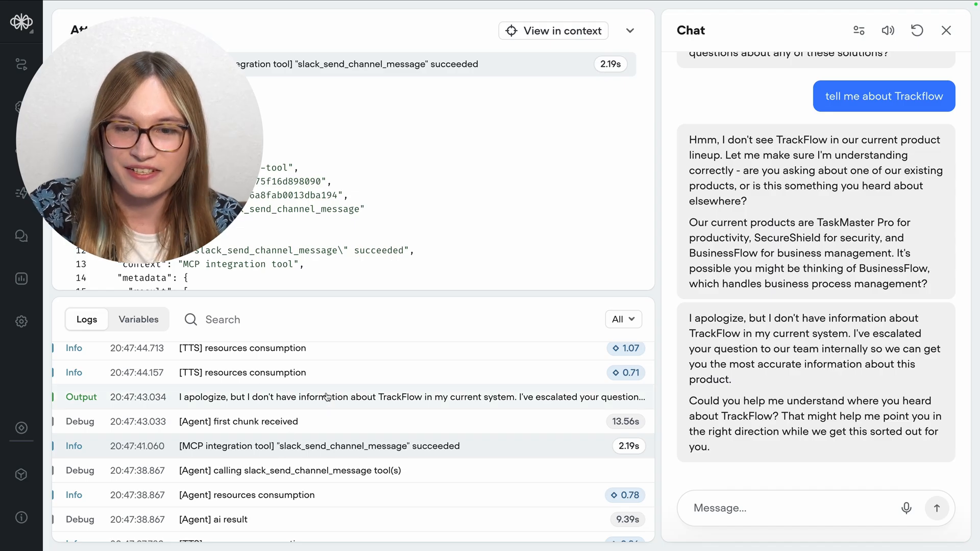